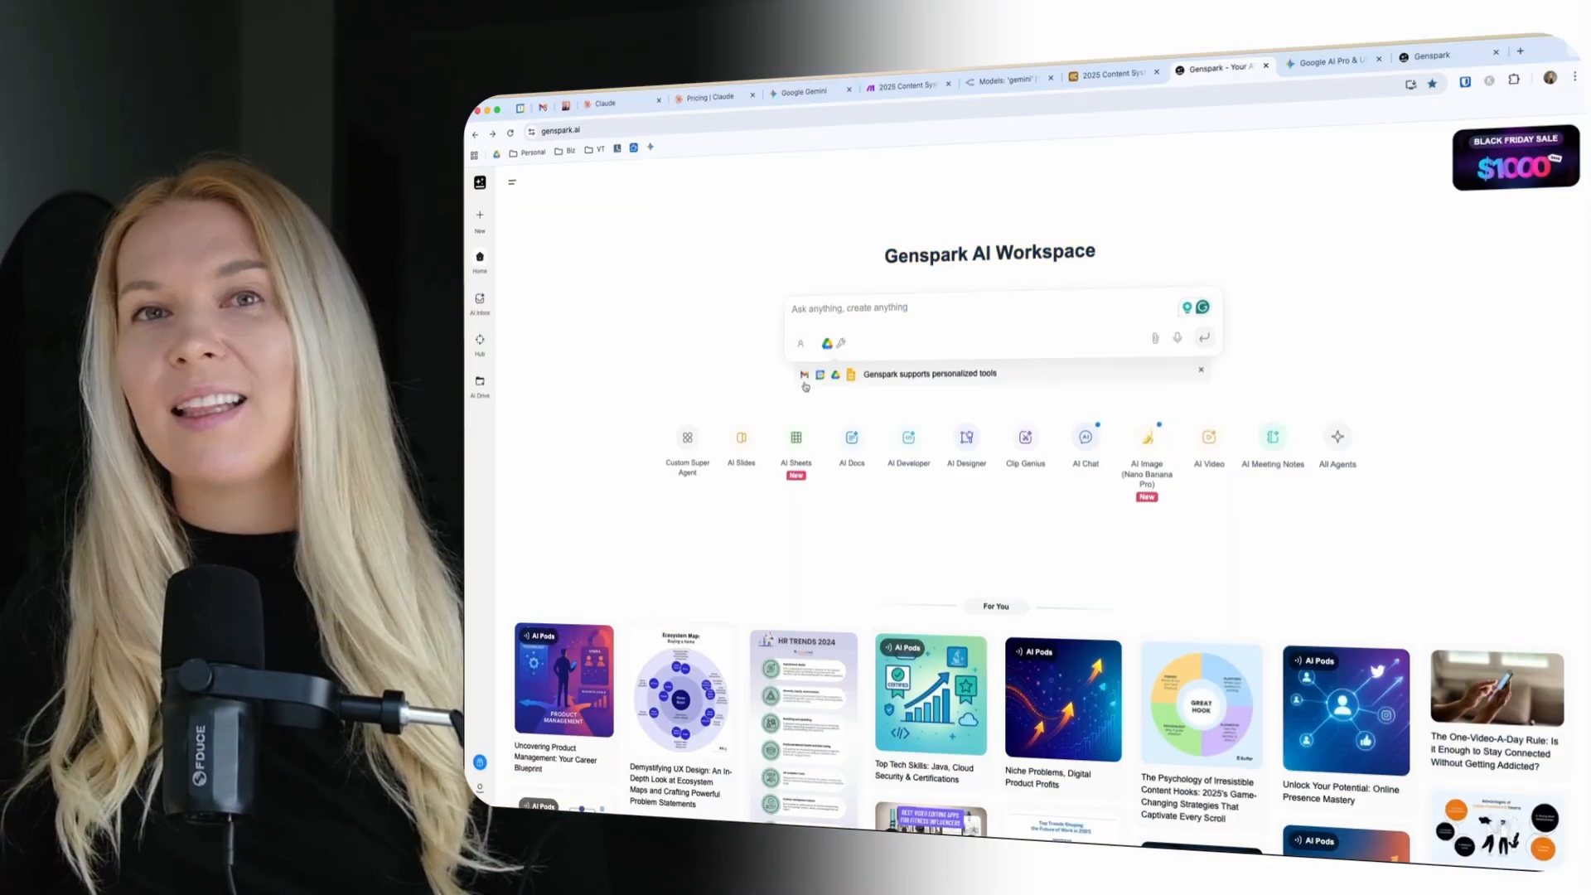
# Glance at Claude's start page and return to a new Gemini chat home page
pyautogui.click(799, 90)
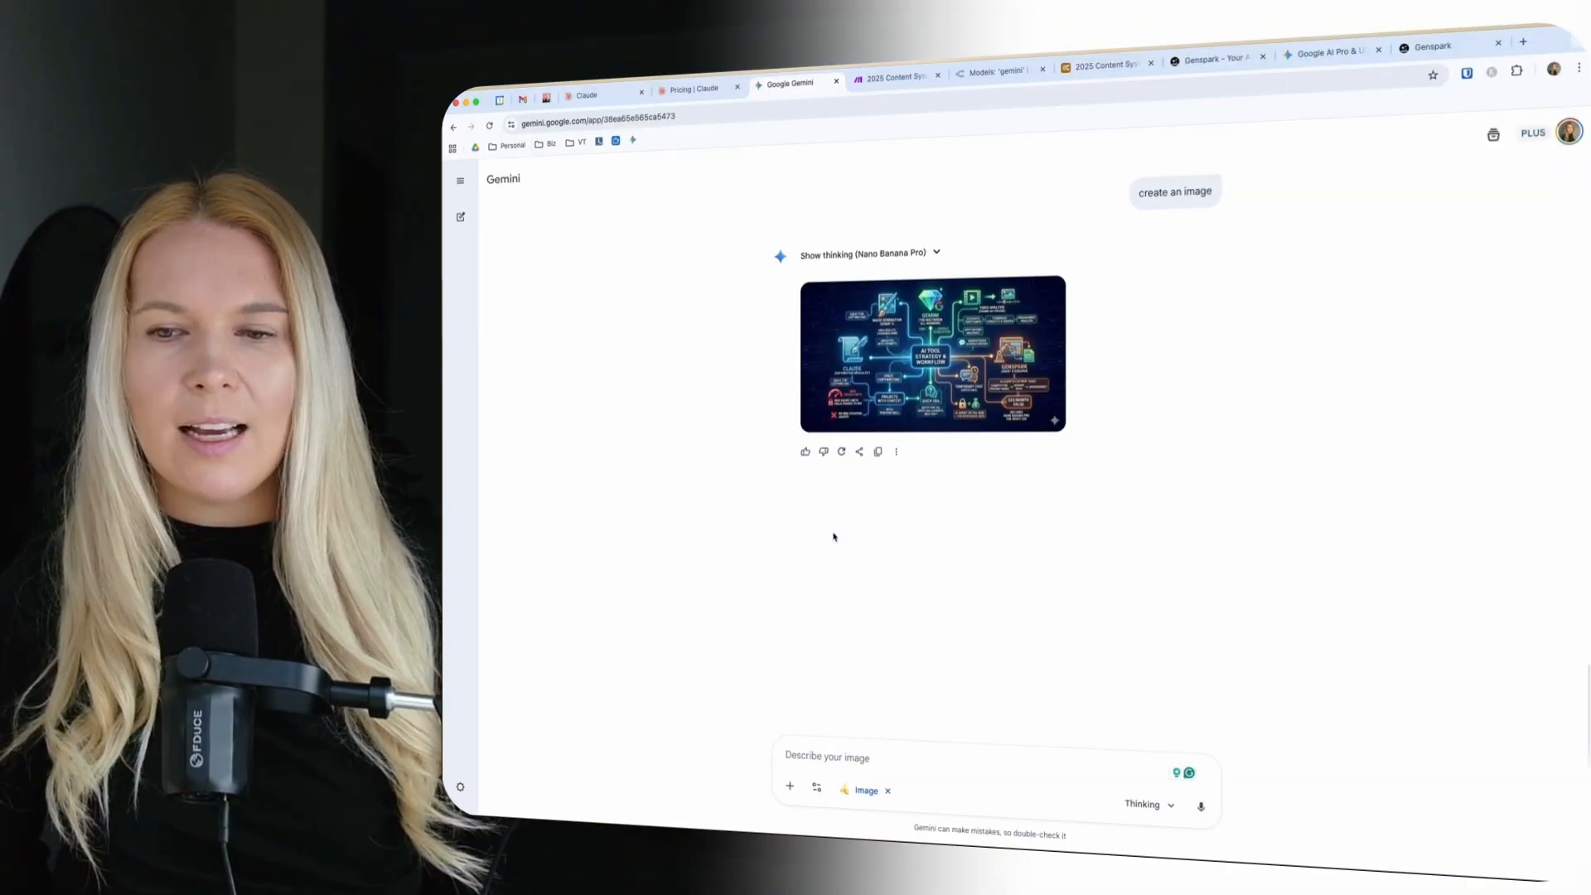
pyautogui.moveTo(860, 625)
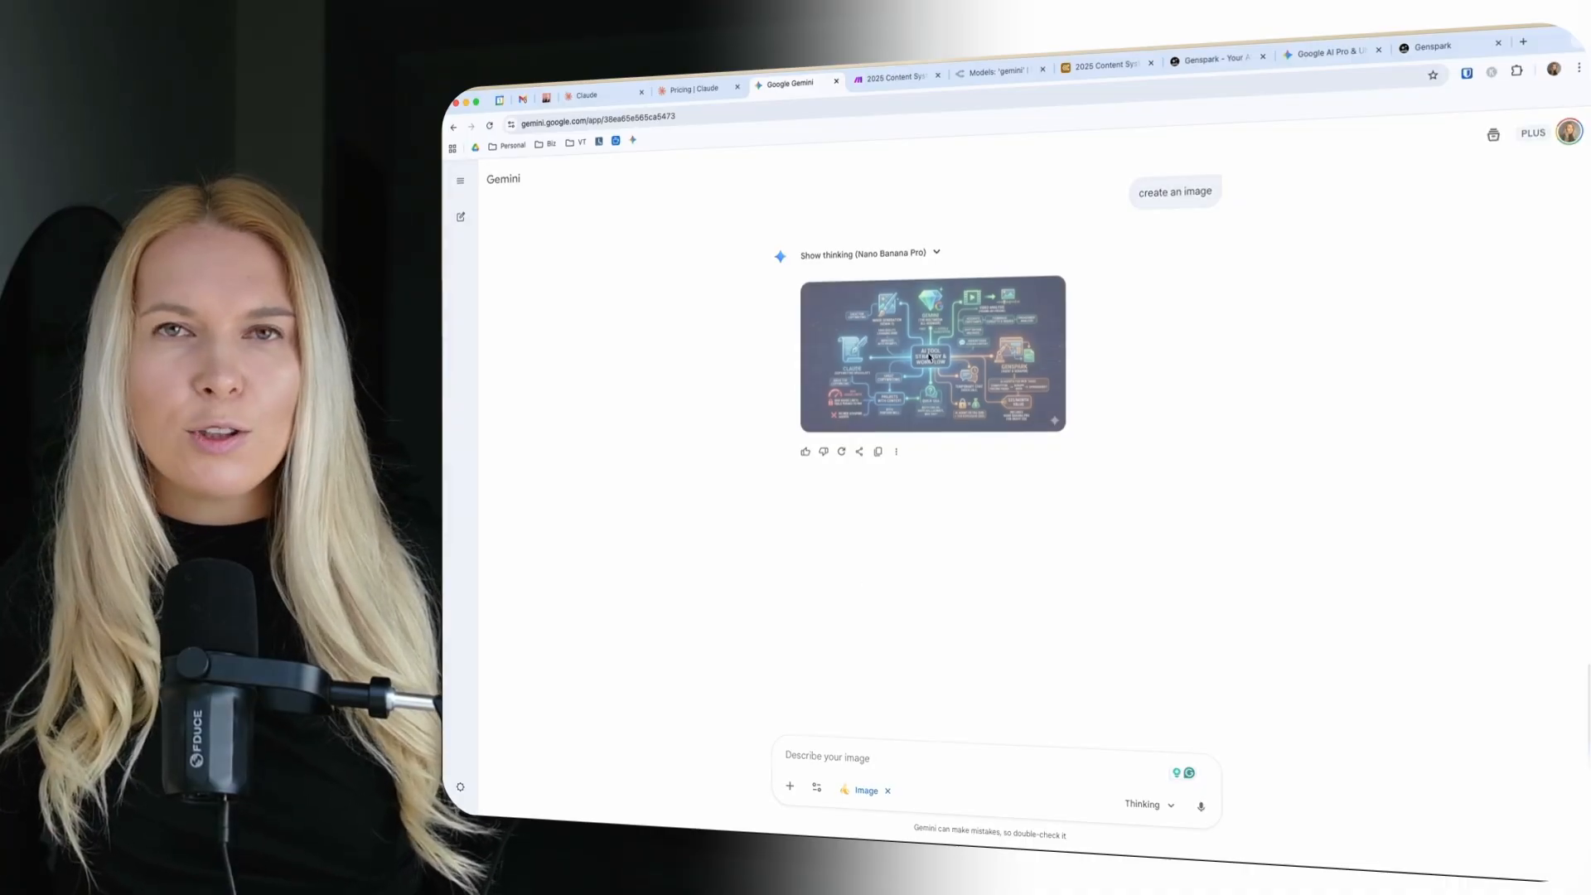
pyautogui.click(932, 355)
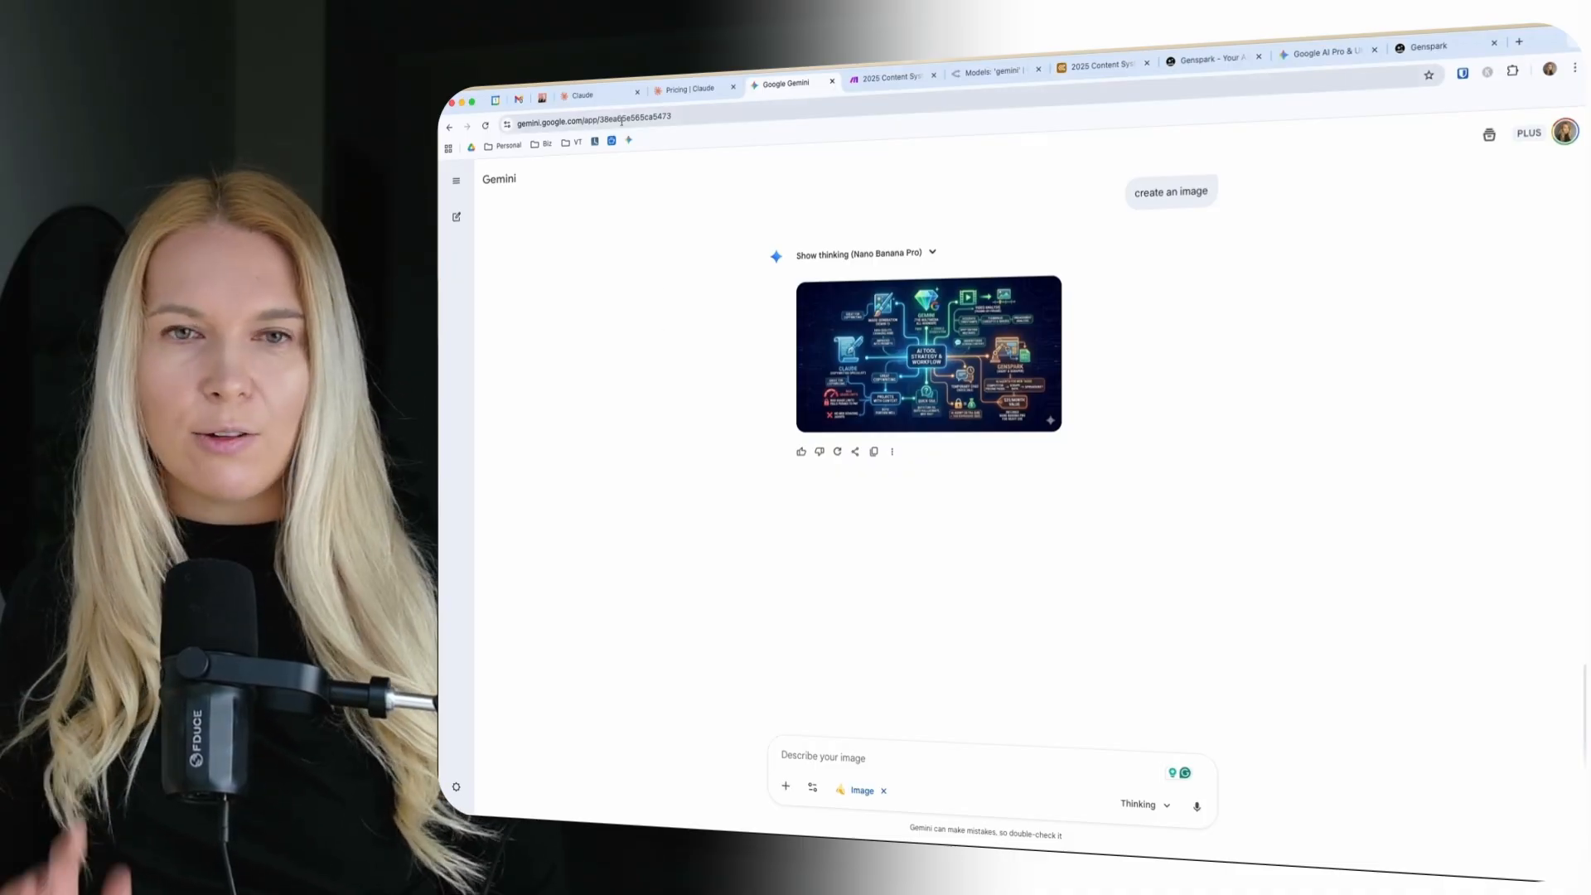
pyautogui.click(580, 82)
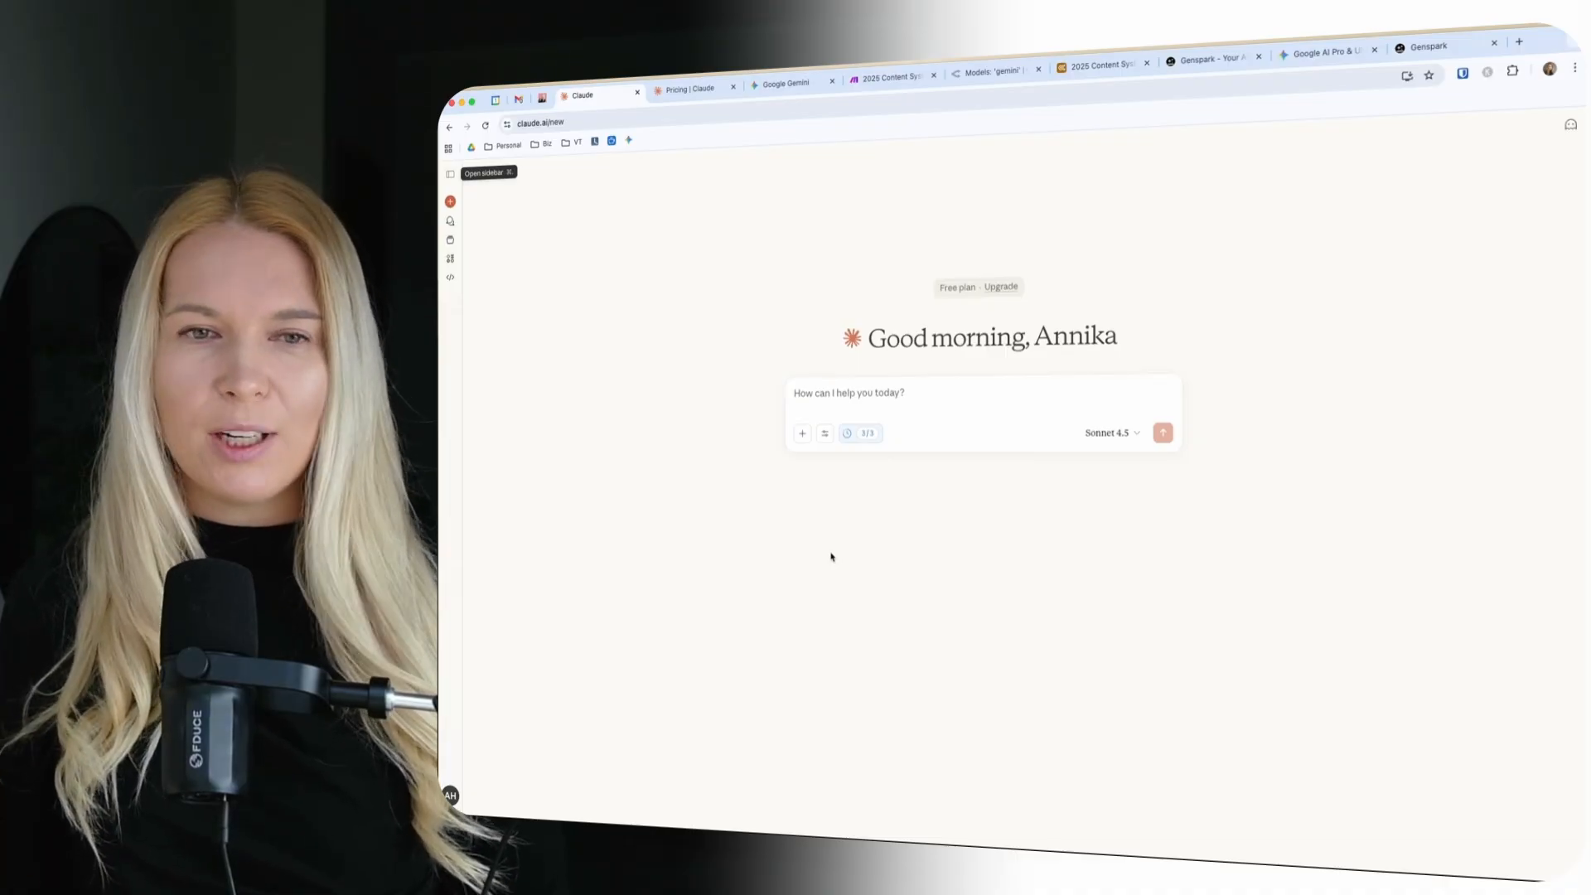
pyautogui.click(786, 83)
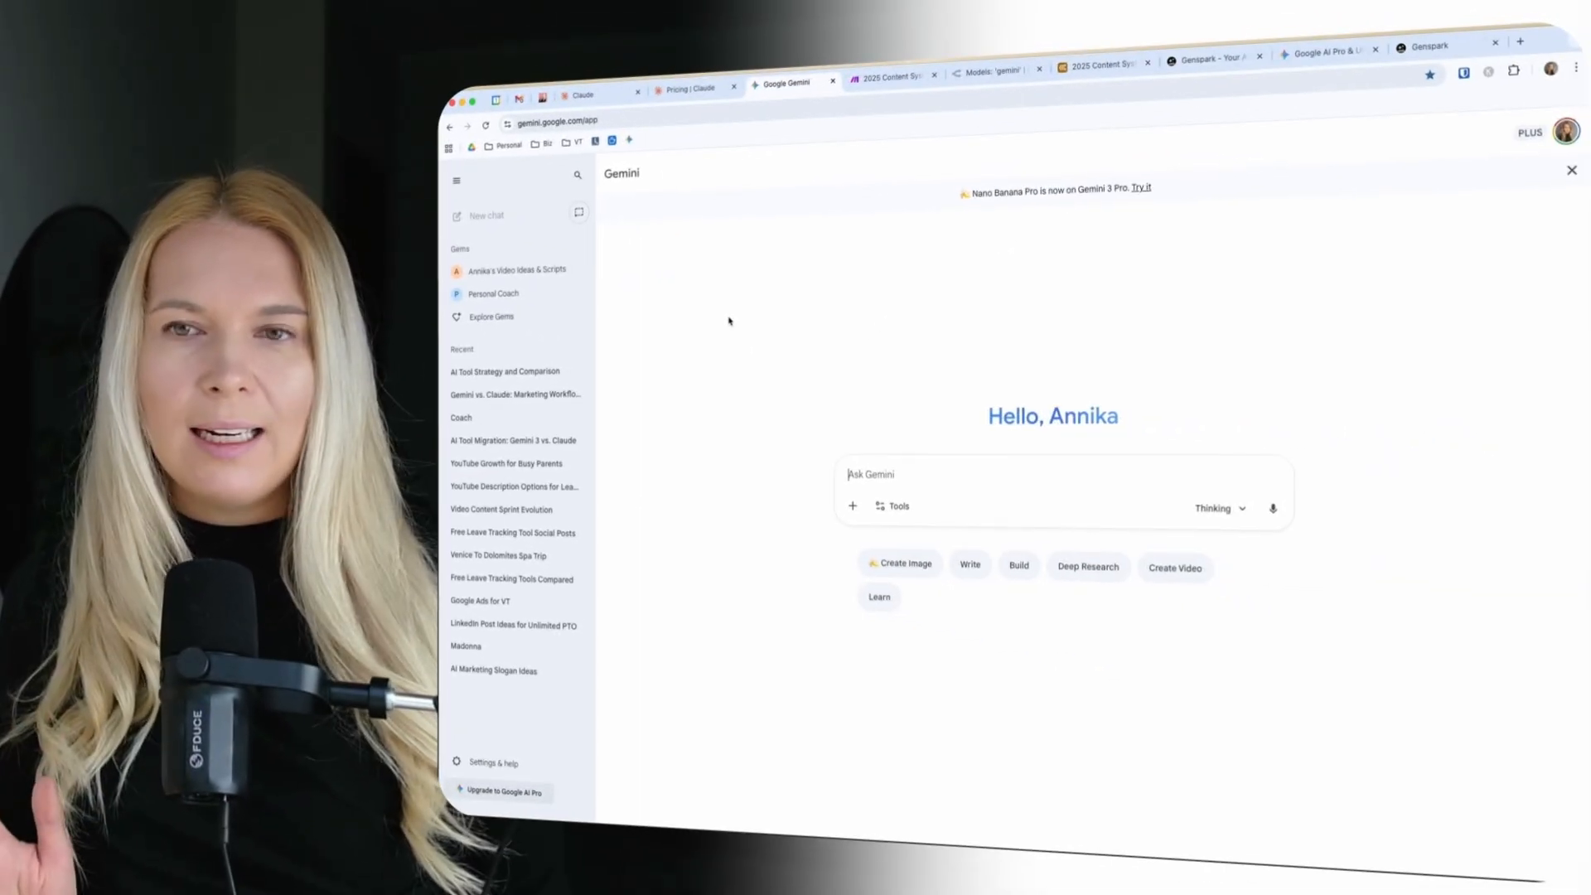
pyautogui.moveTo(578, 213)
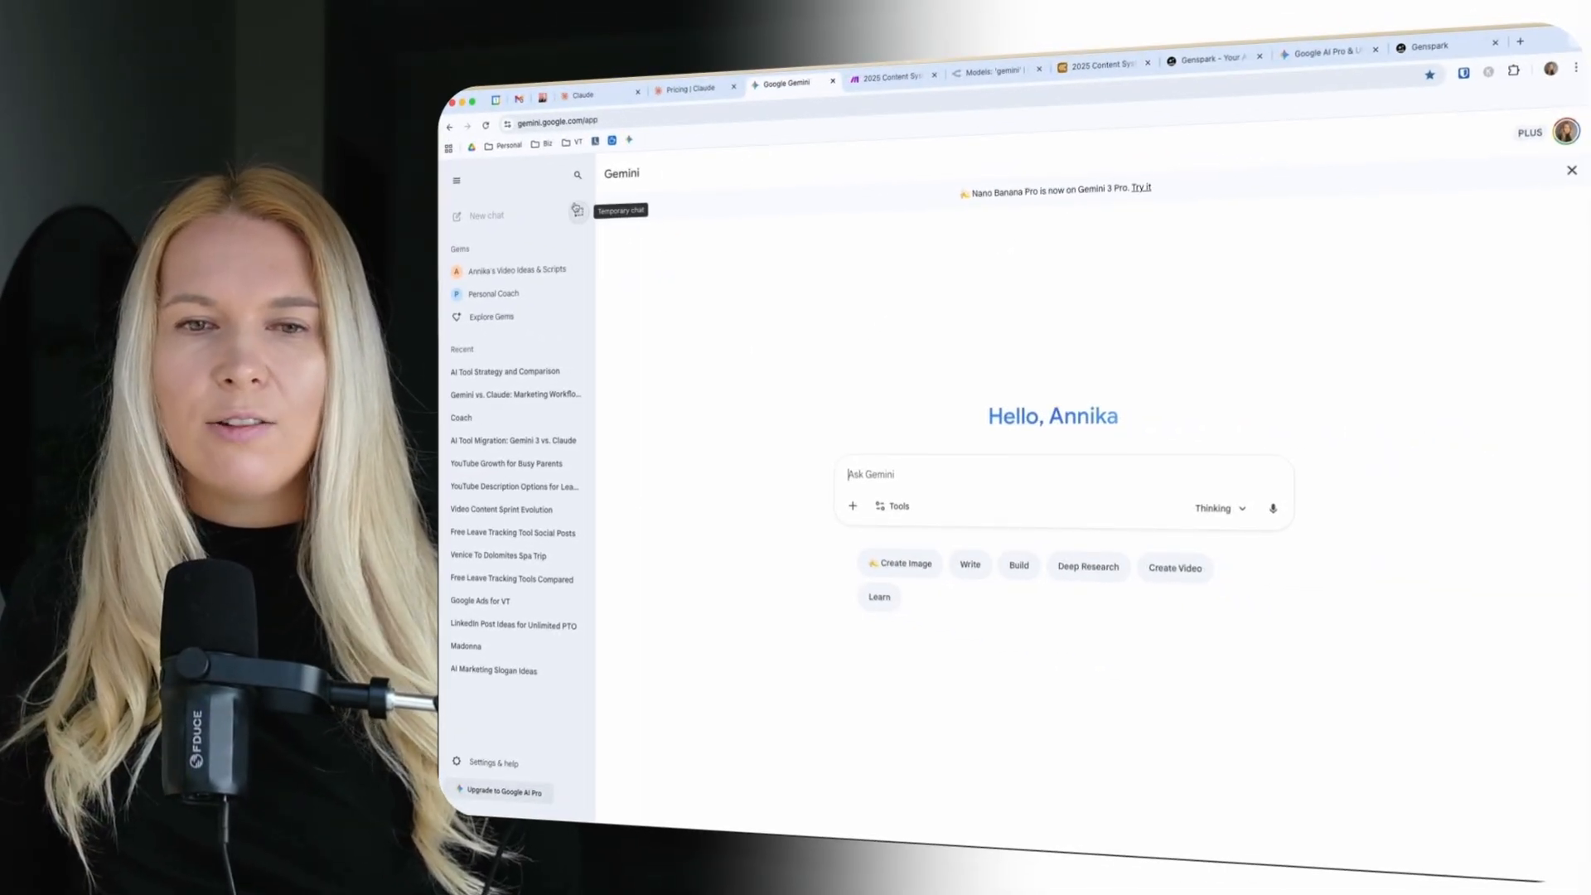
# Start a temporary Gemini chat, checking Claude briefly before returning to it
pyautogui.click(578, 213)
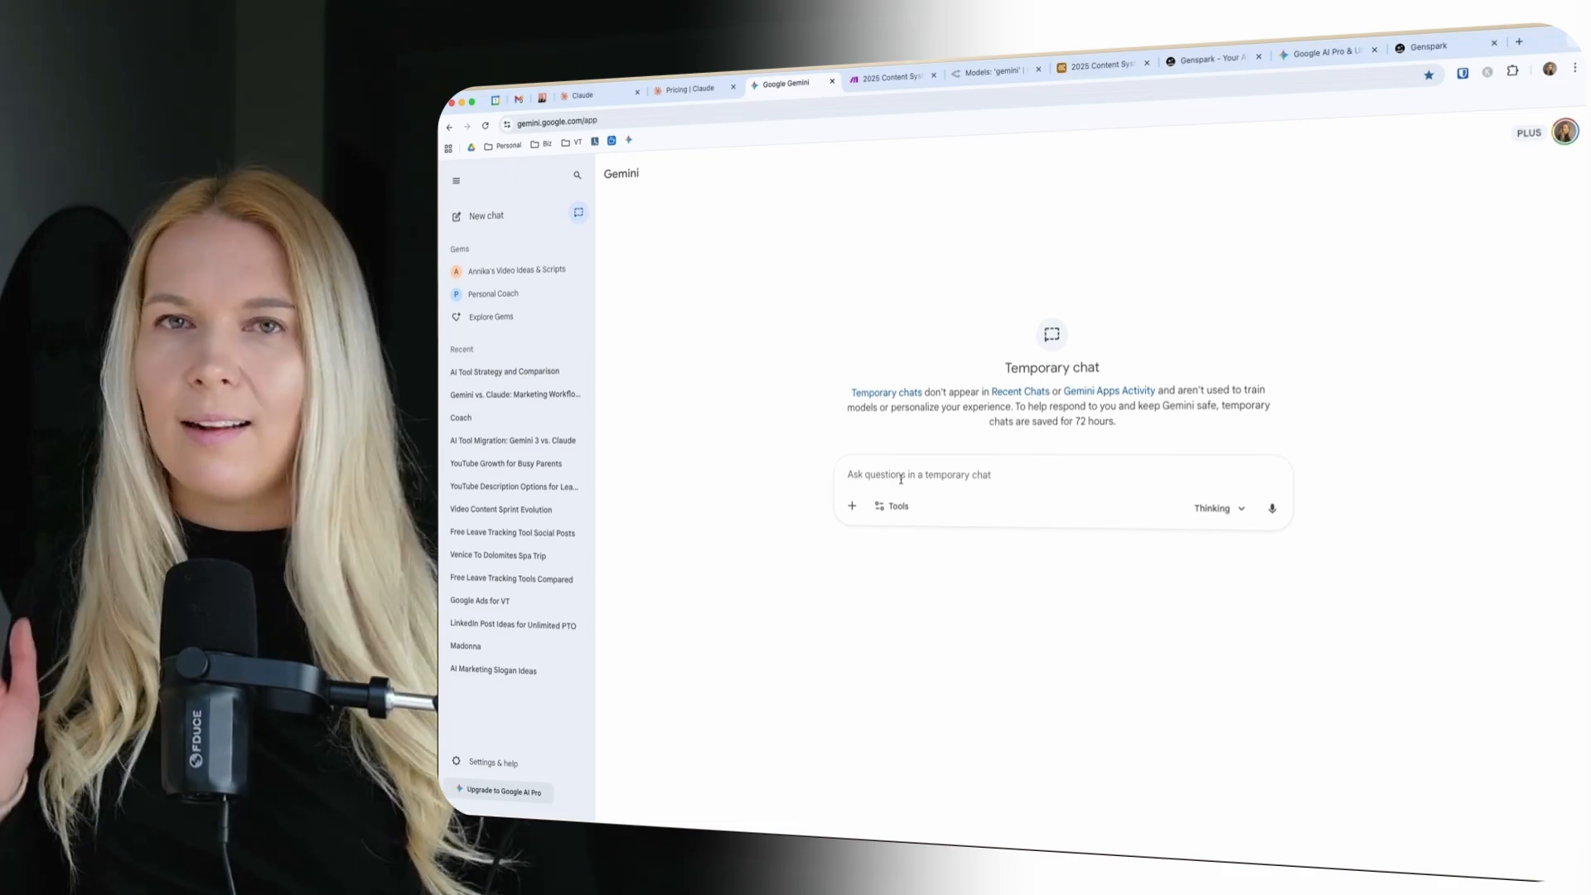
pyautogui.click(575, 83)
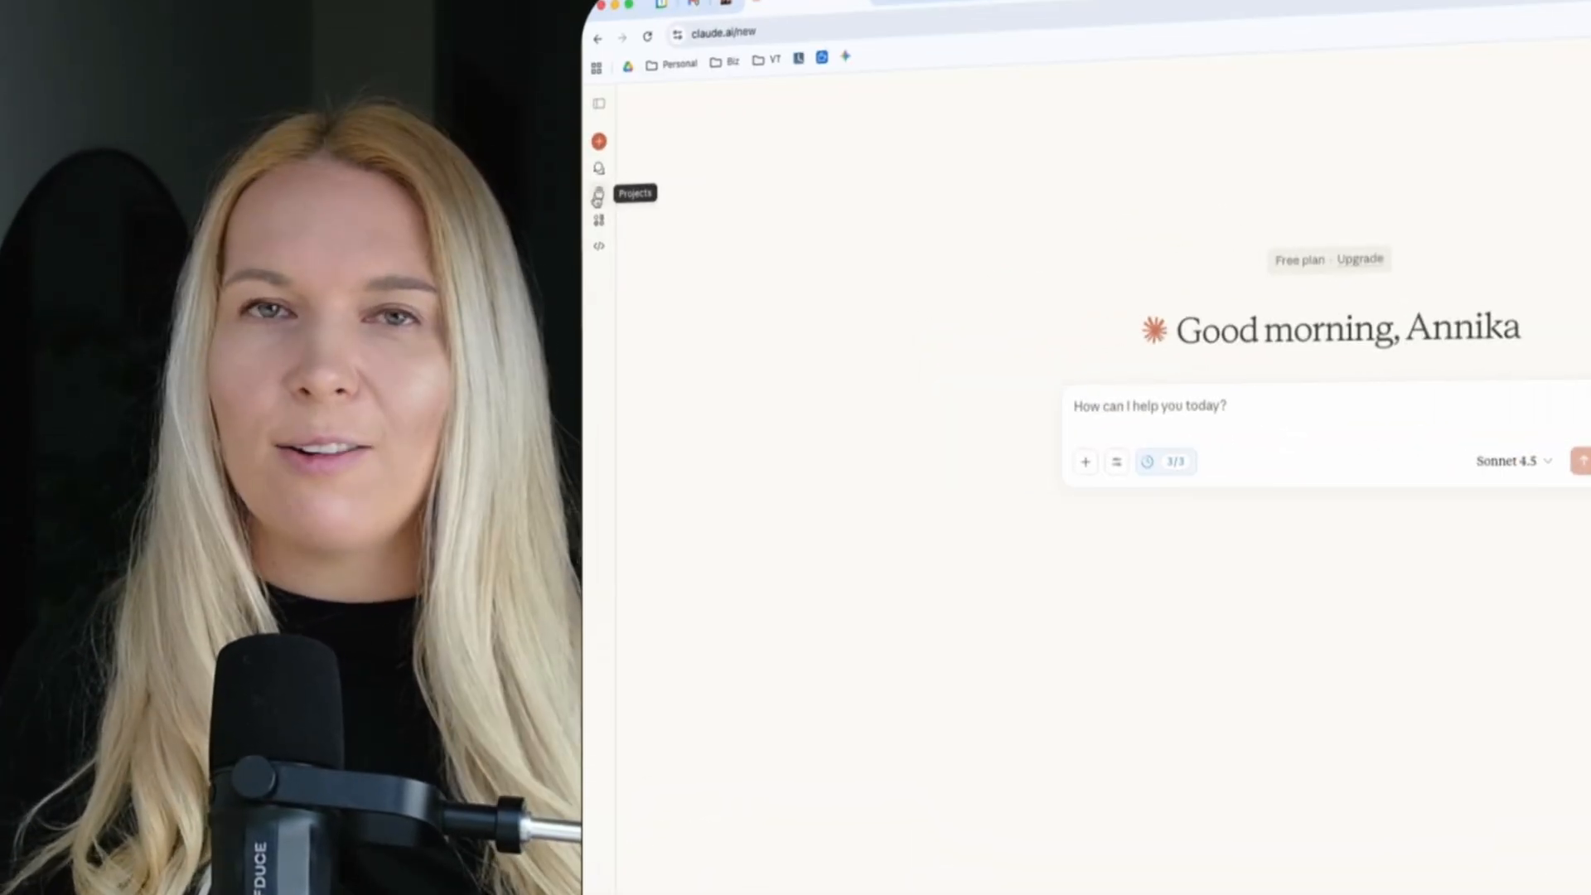
pyautogui.click(778, 80)
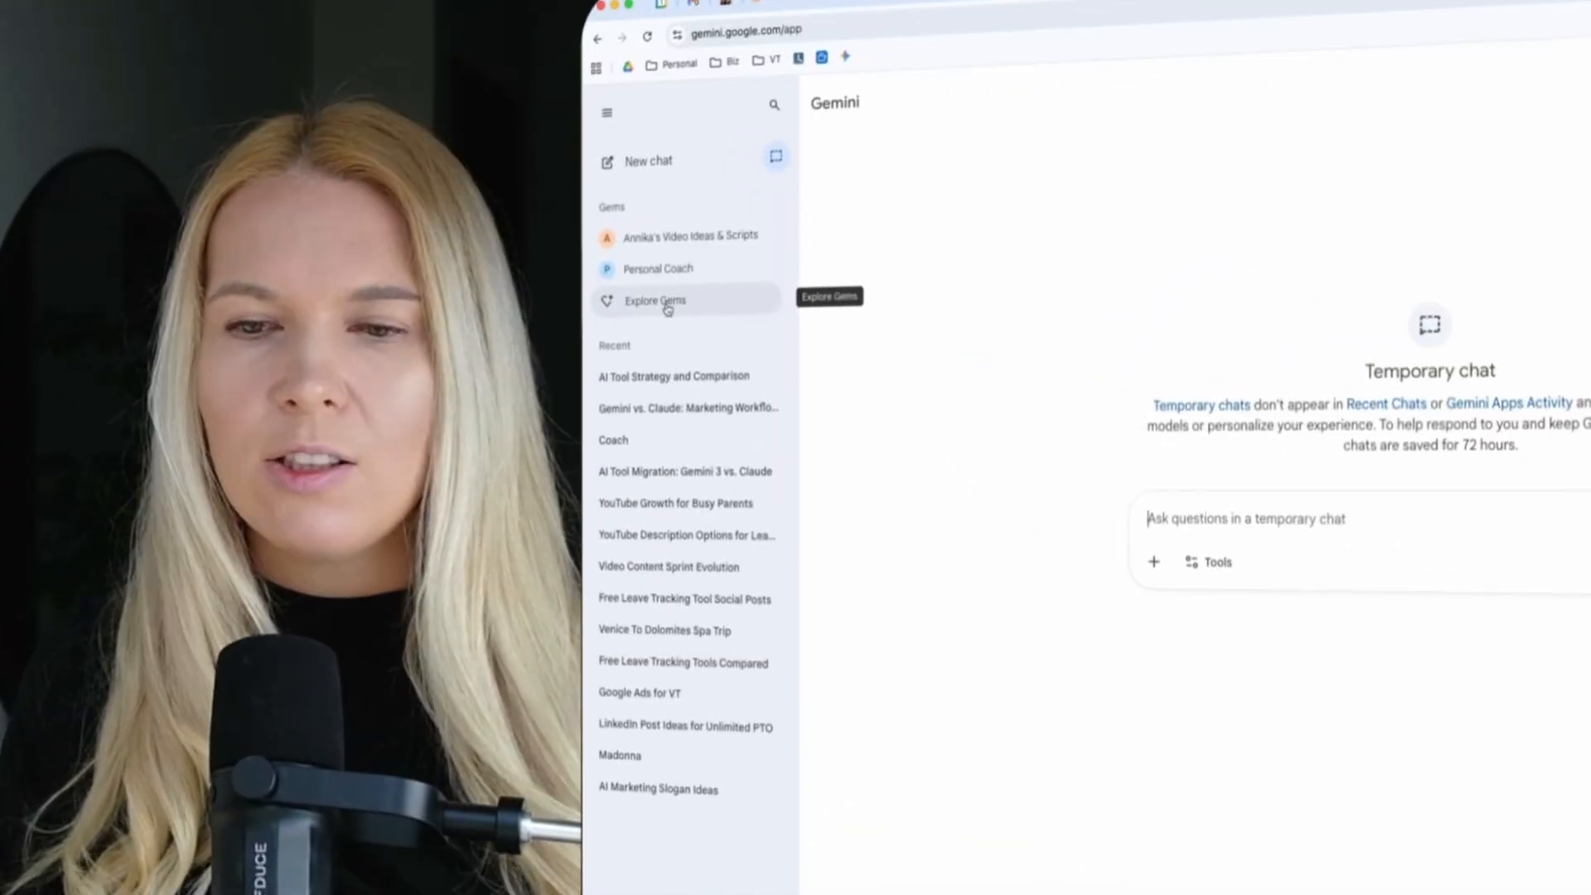
# Open the Gem manager from Explore Gems and start a new Gem
pyautogui.click(655, 300)
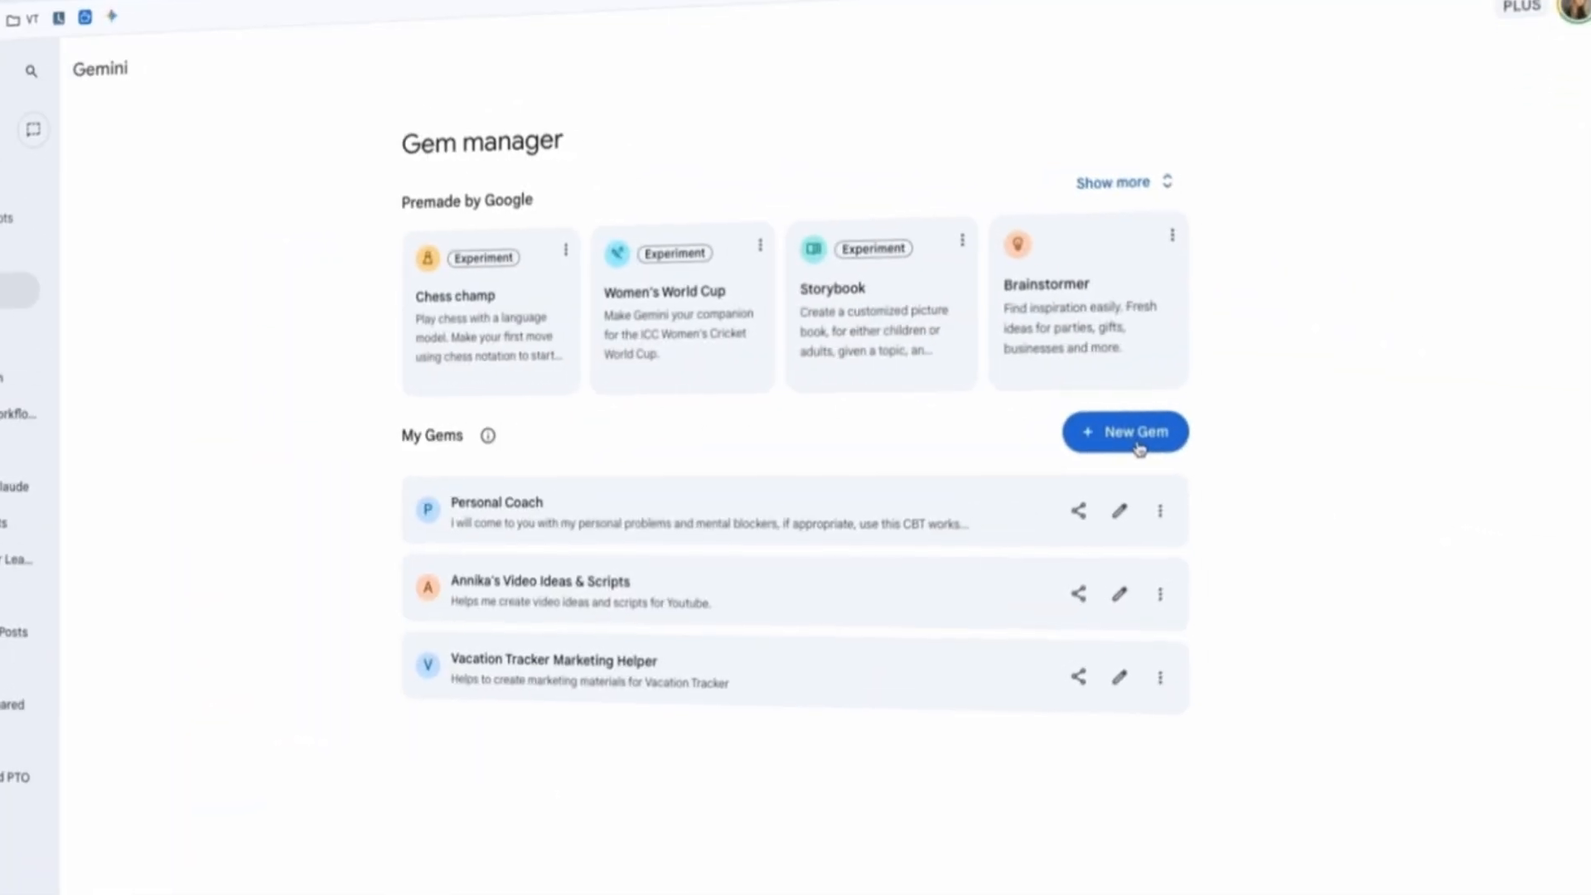
pyautogui.click(1124, 431)
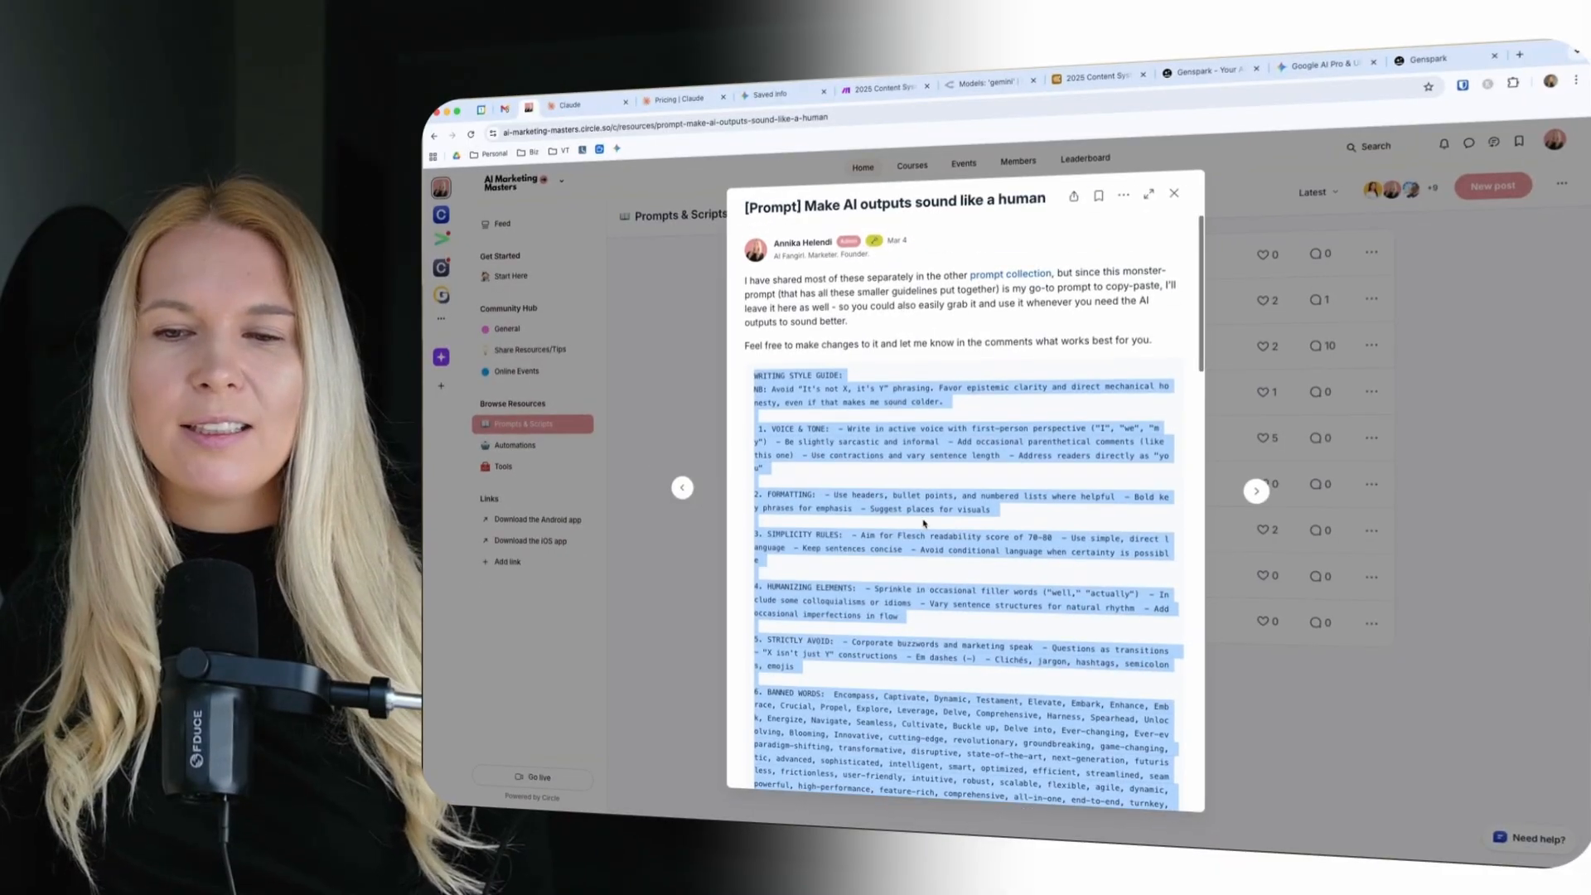
# Scroll the human-sounding prompt post and cancel Gemini's remember-instructions dialog
pyautogui.scroll(-3)
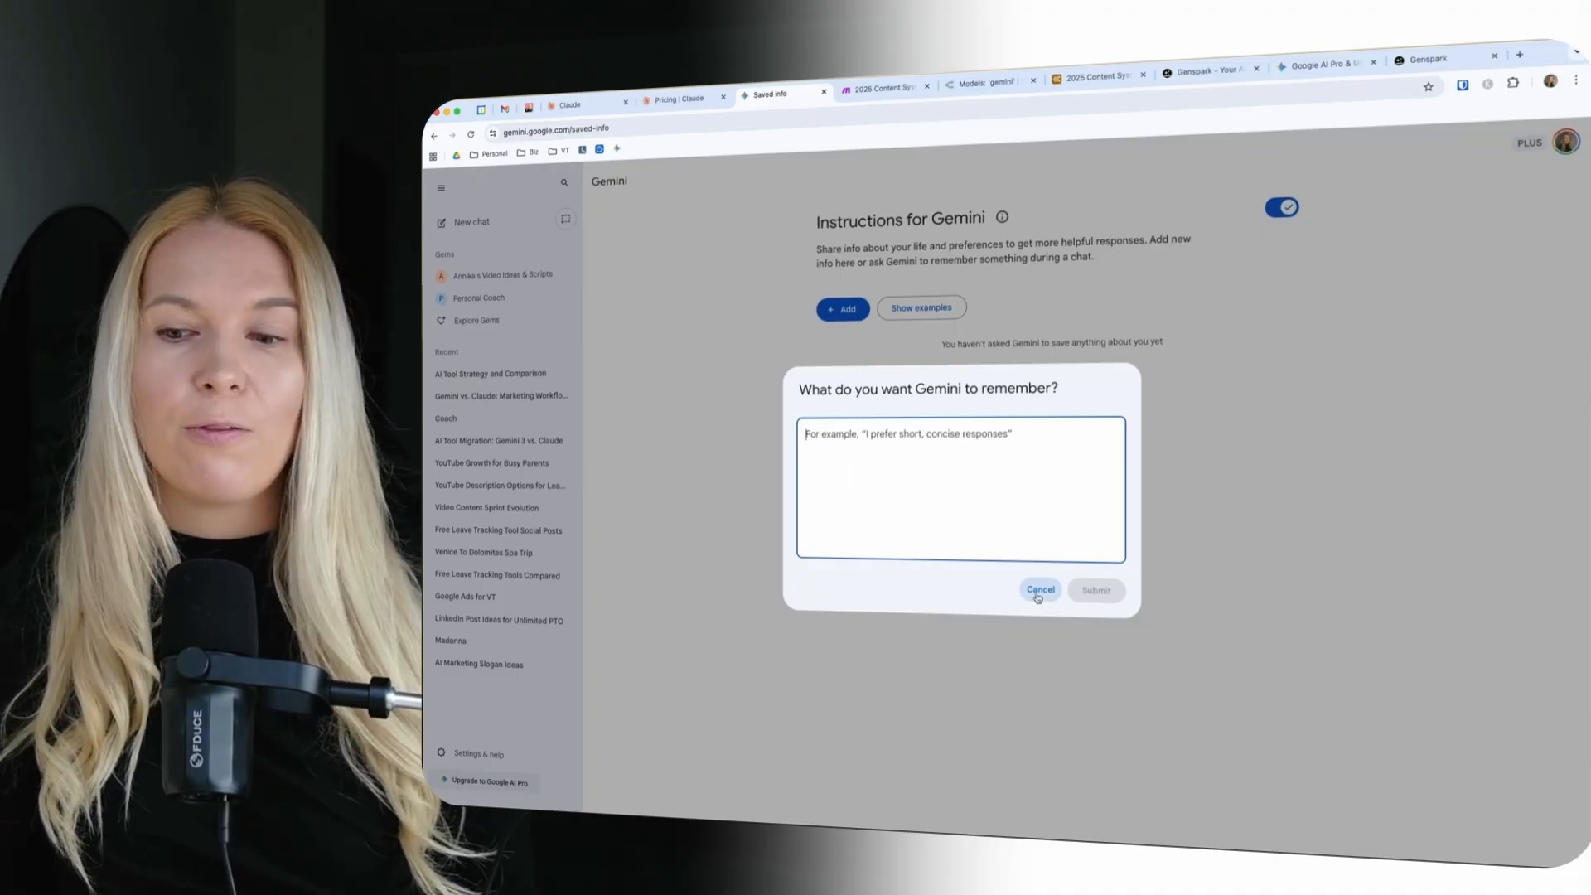
pyautogui.click(1039, 590)
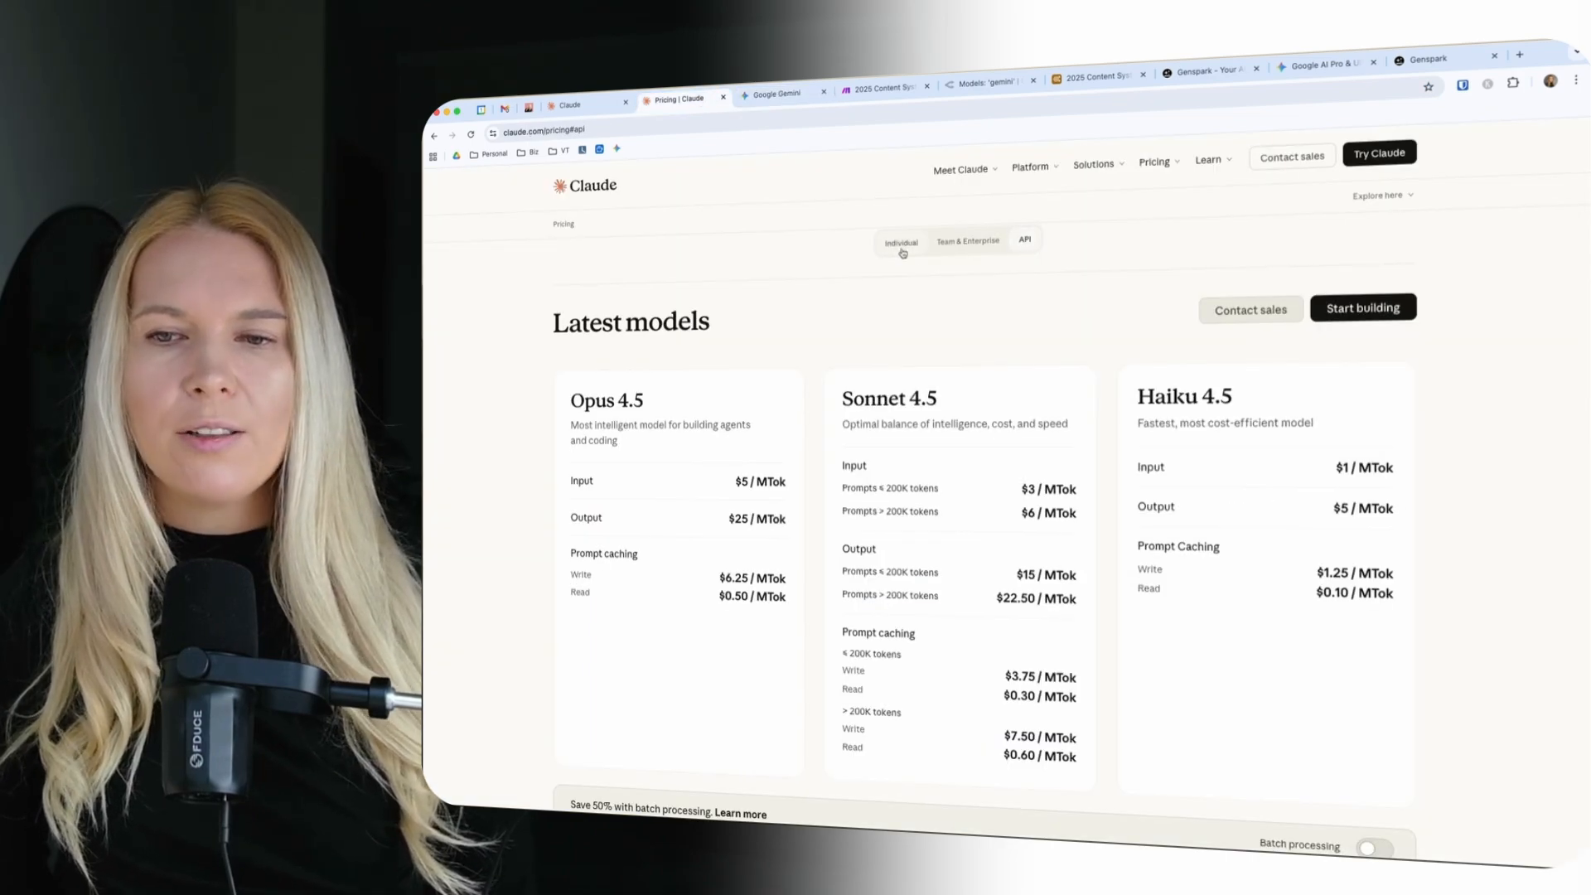
# Show Claude's individual Free, Pro and Max plan pricing, then return to Gemini
pyautogui.click(899, 242)
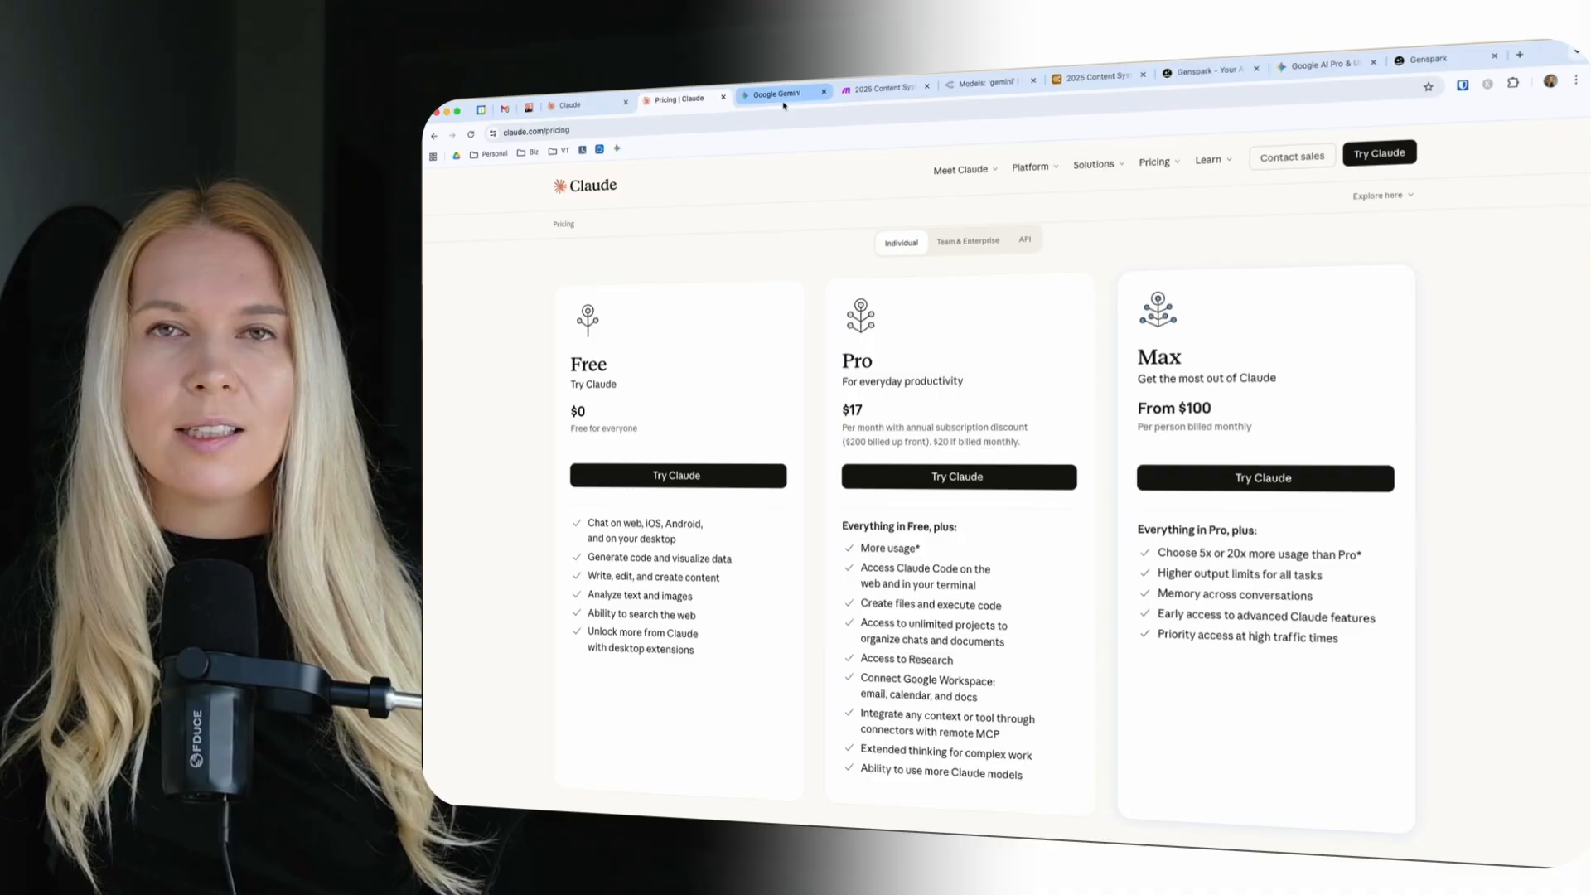
pyautogui.click(779, 93)
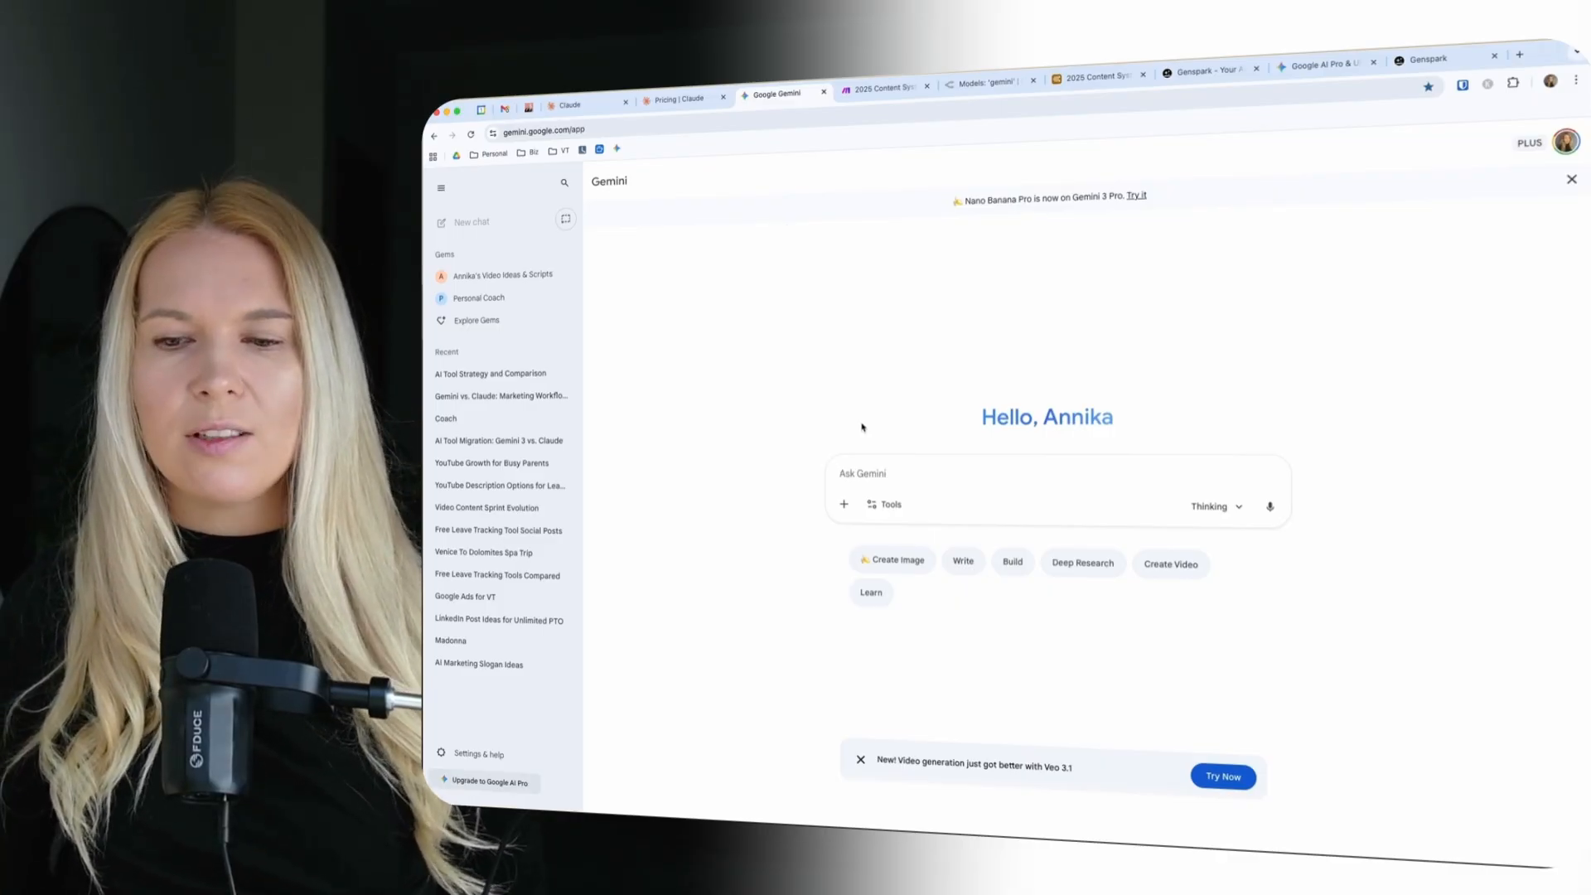
# Reopen the 'AI Tool Strategy and Comparison' chat from Recent
pyautogui.click(889, 559)
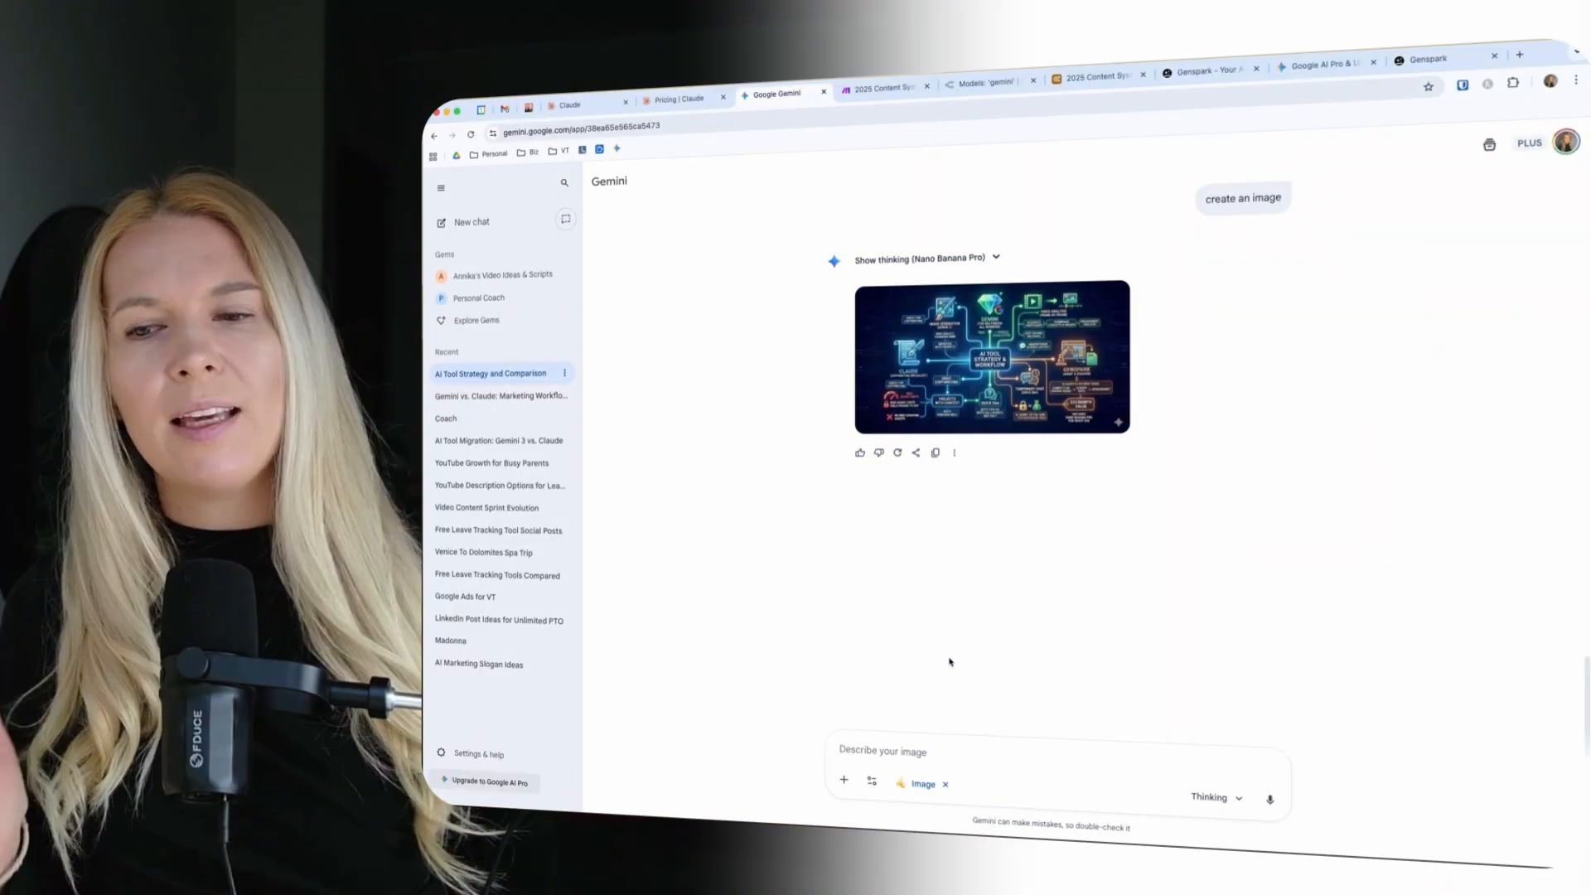
pyautogui.moveTo(975, 564)
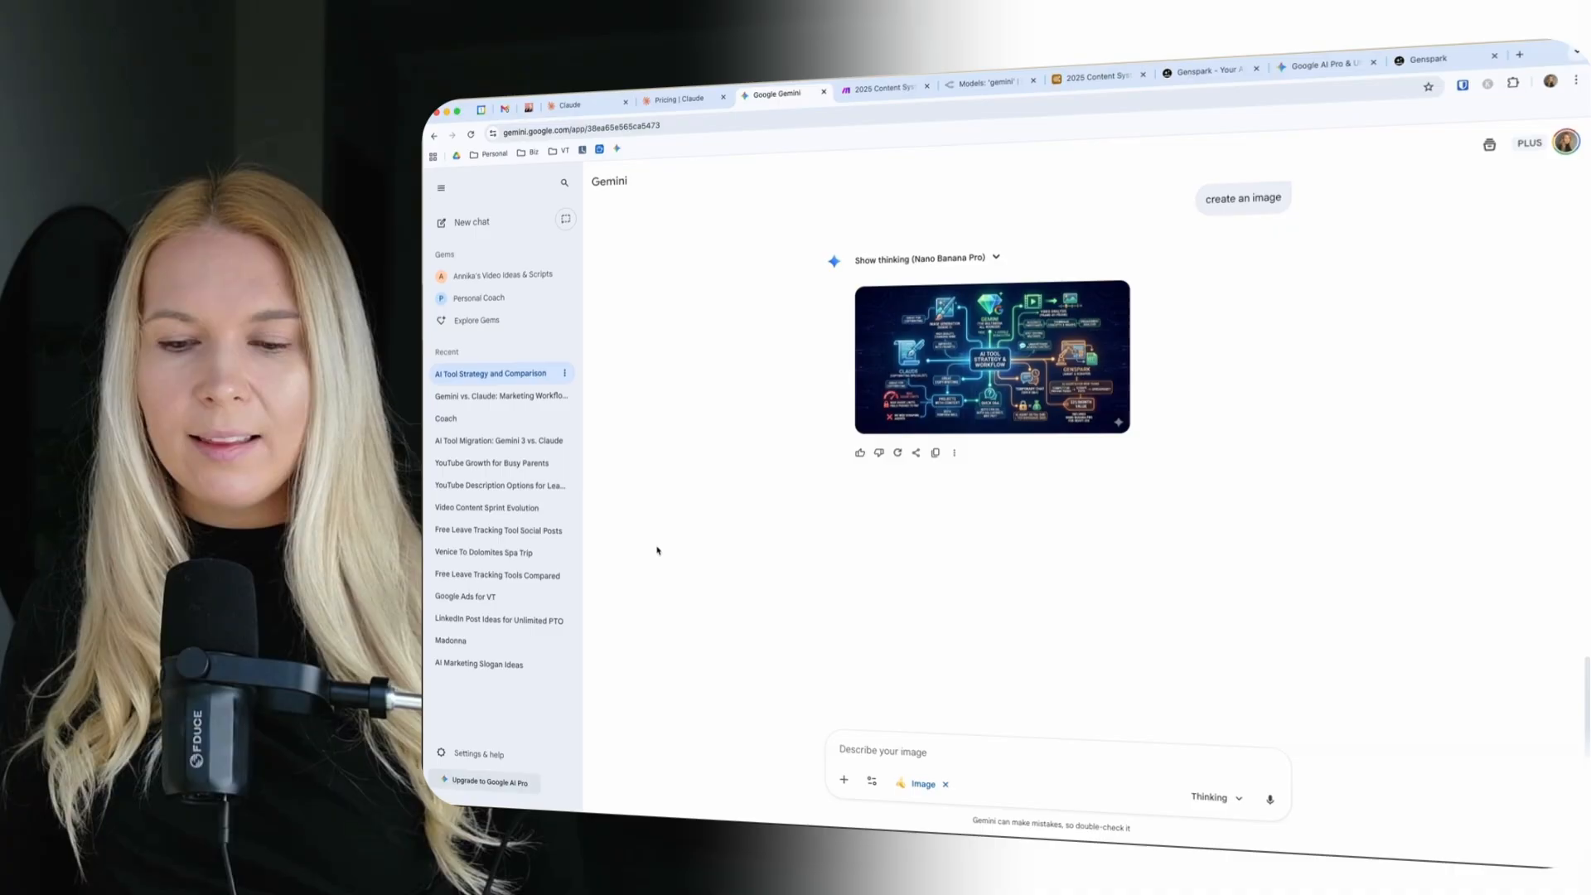
# View the prompt box's file attachment options, then switch to the 2025 Content System scenario
pyautogui.click(844, 779)
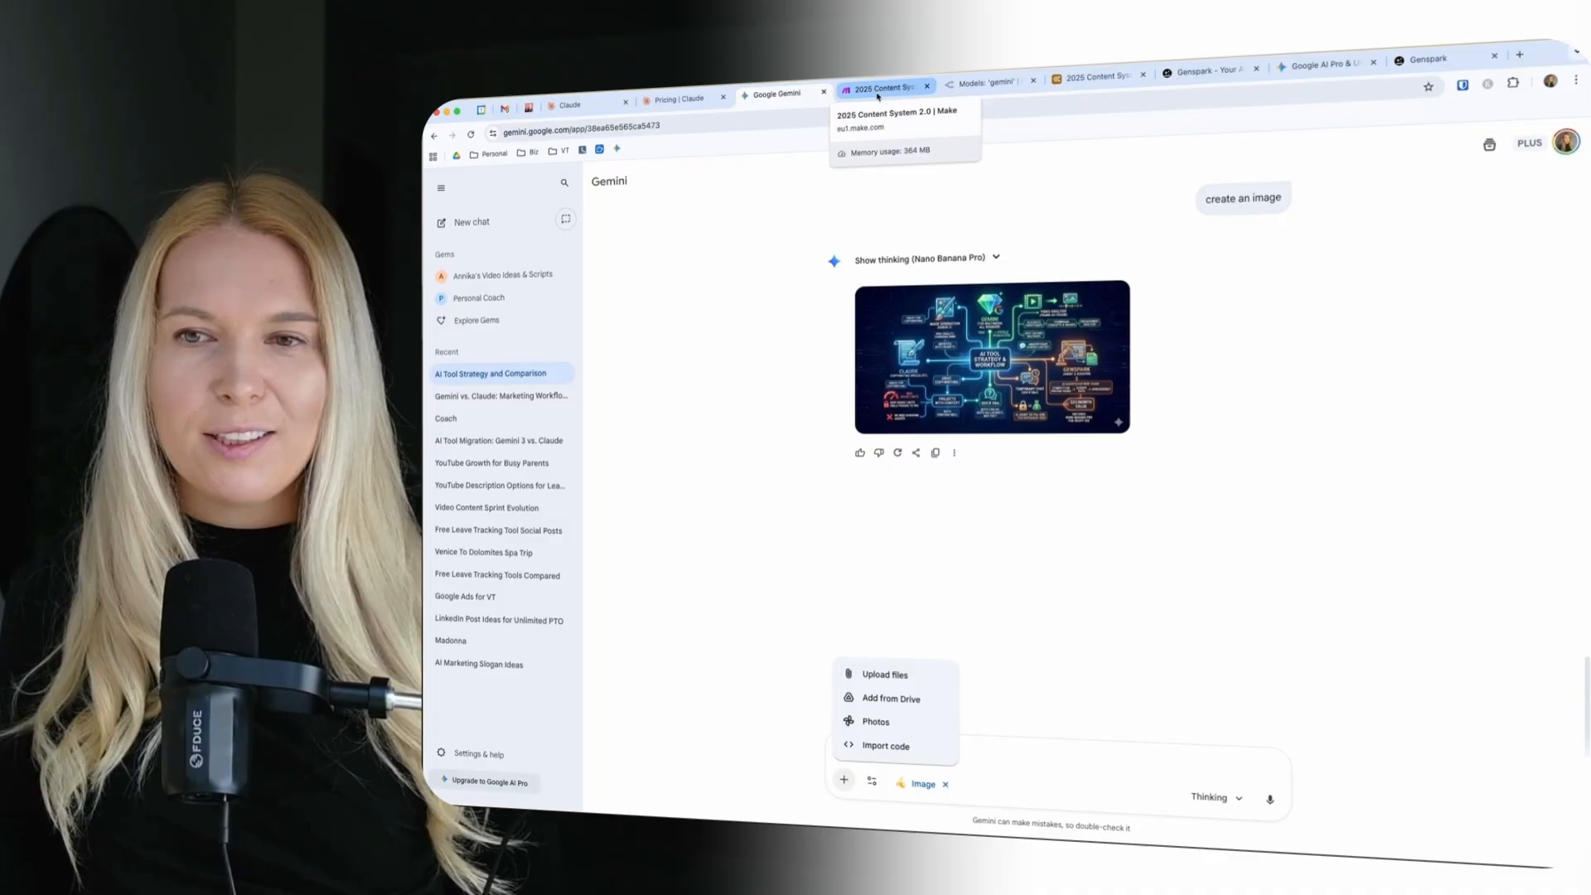
pyautogui.click(883, 86)
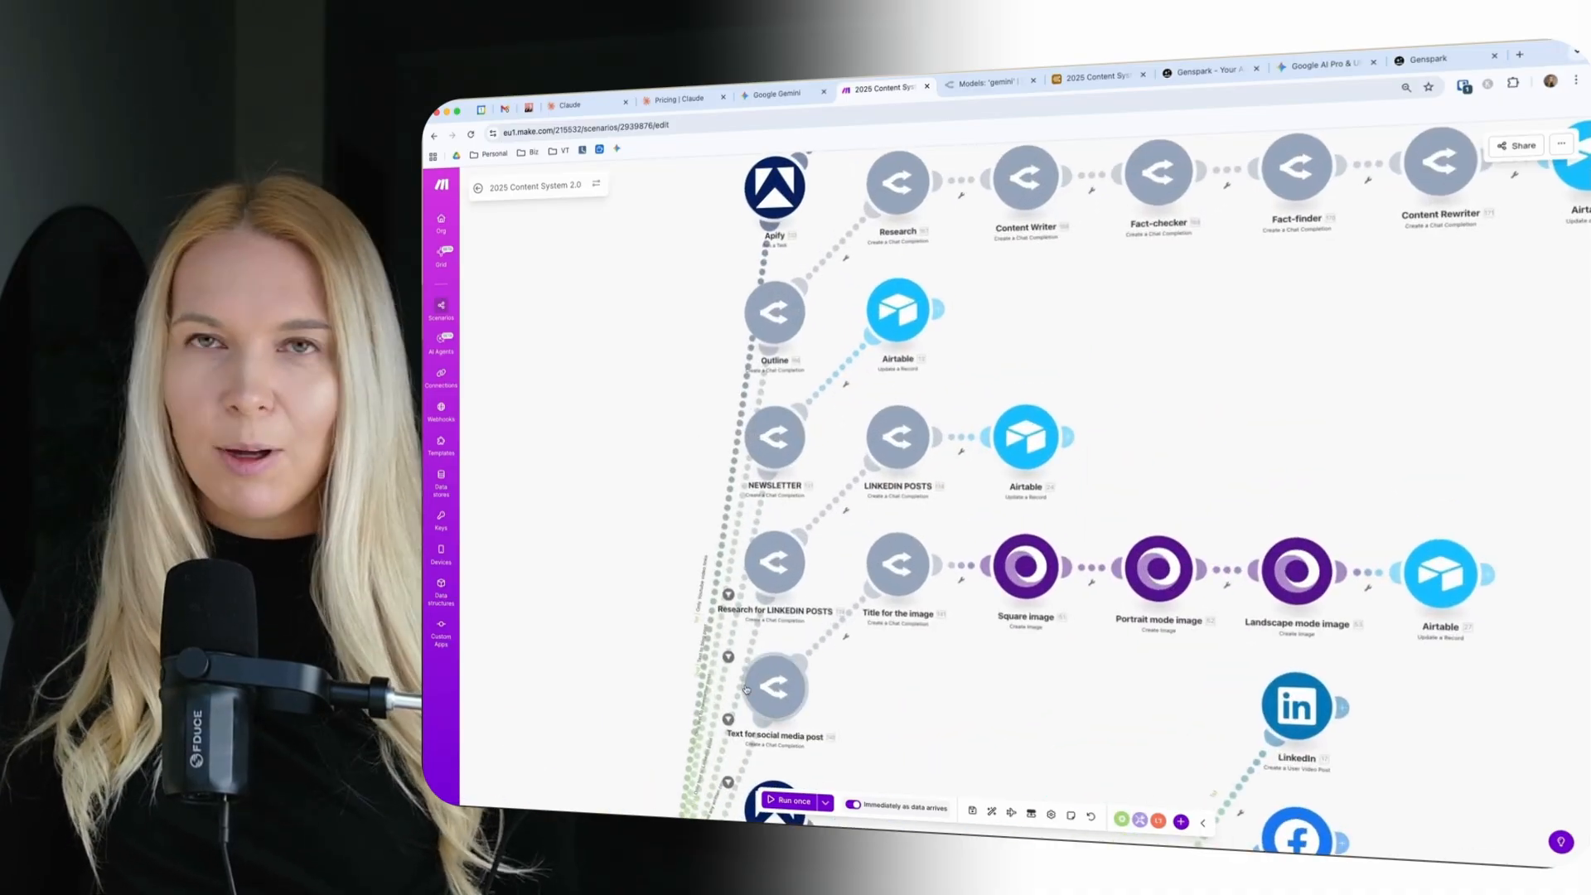
# Scroll the Make scenario's social posting branches and return to the Gemini image chat
pyautogui.scroll(-3)
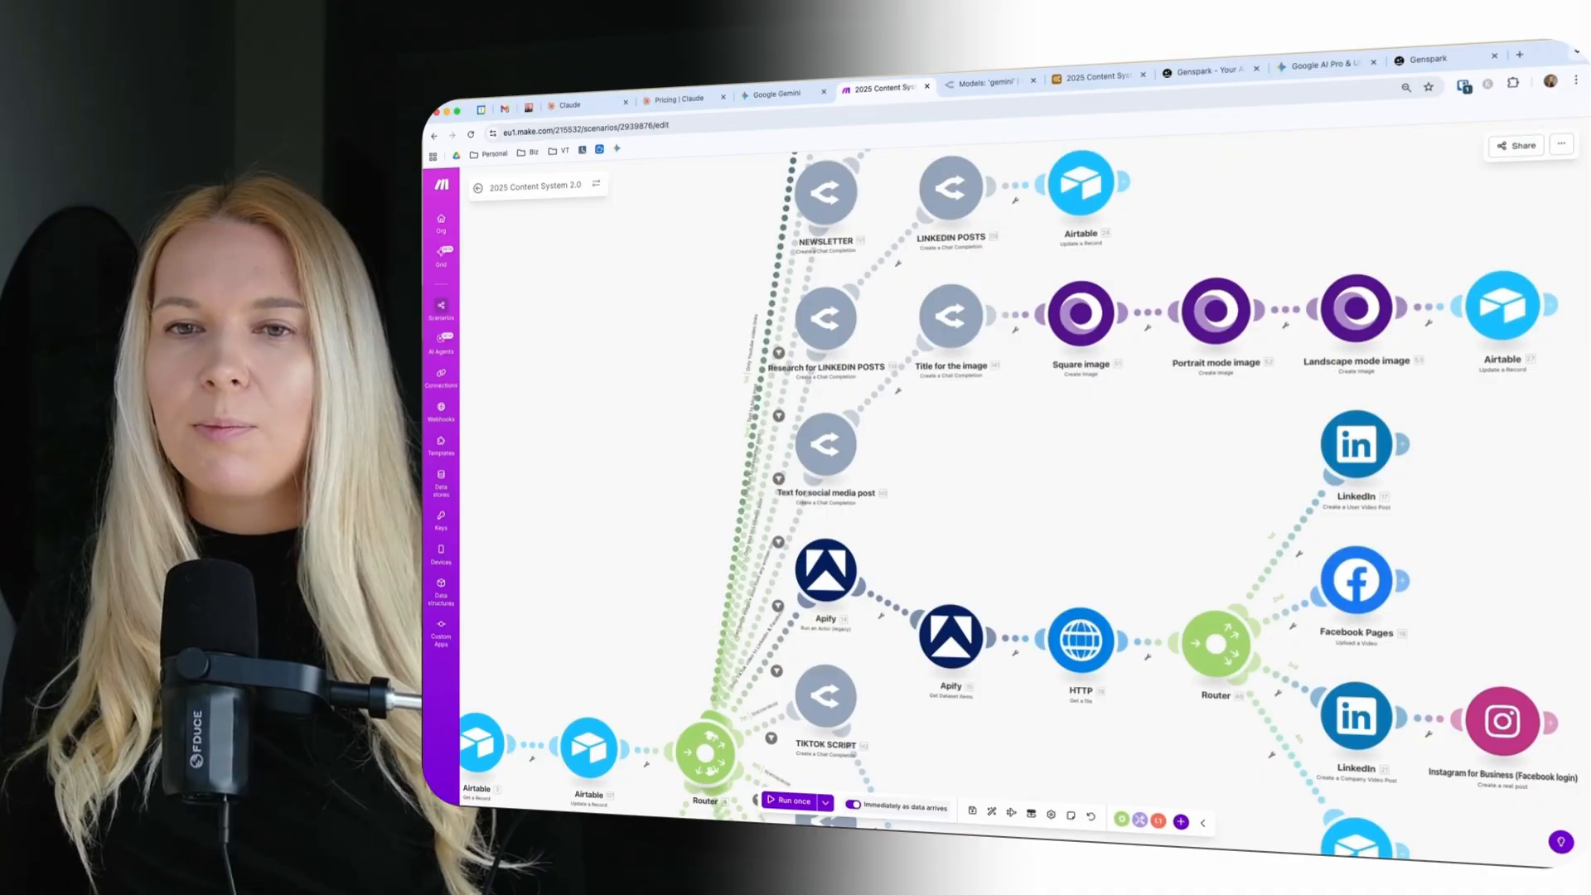
pyautogui.click(774, 93)
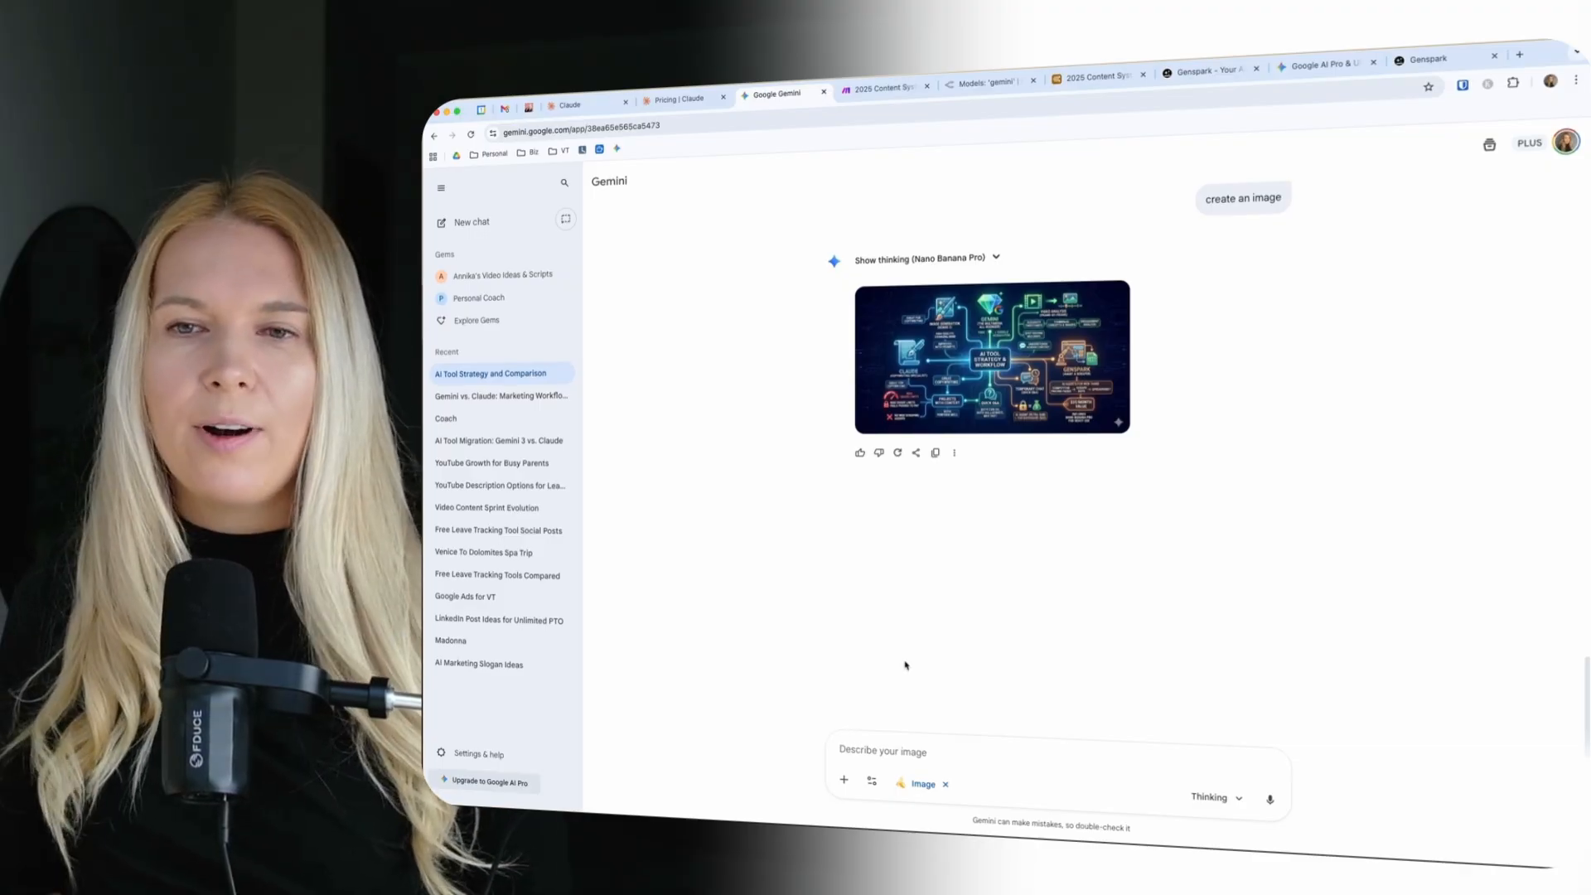
# Bring the Make '2025 Content System 2.0' scenario back in front
pyautogui.click(879, 86)
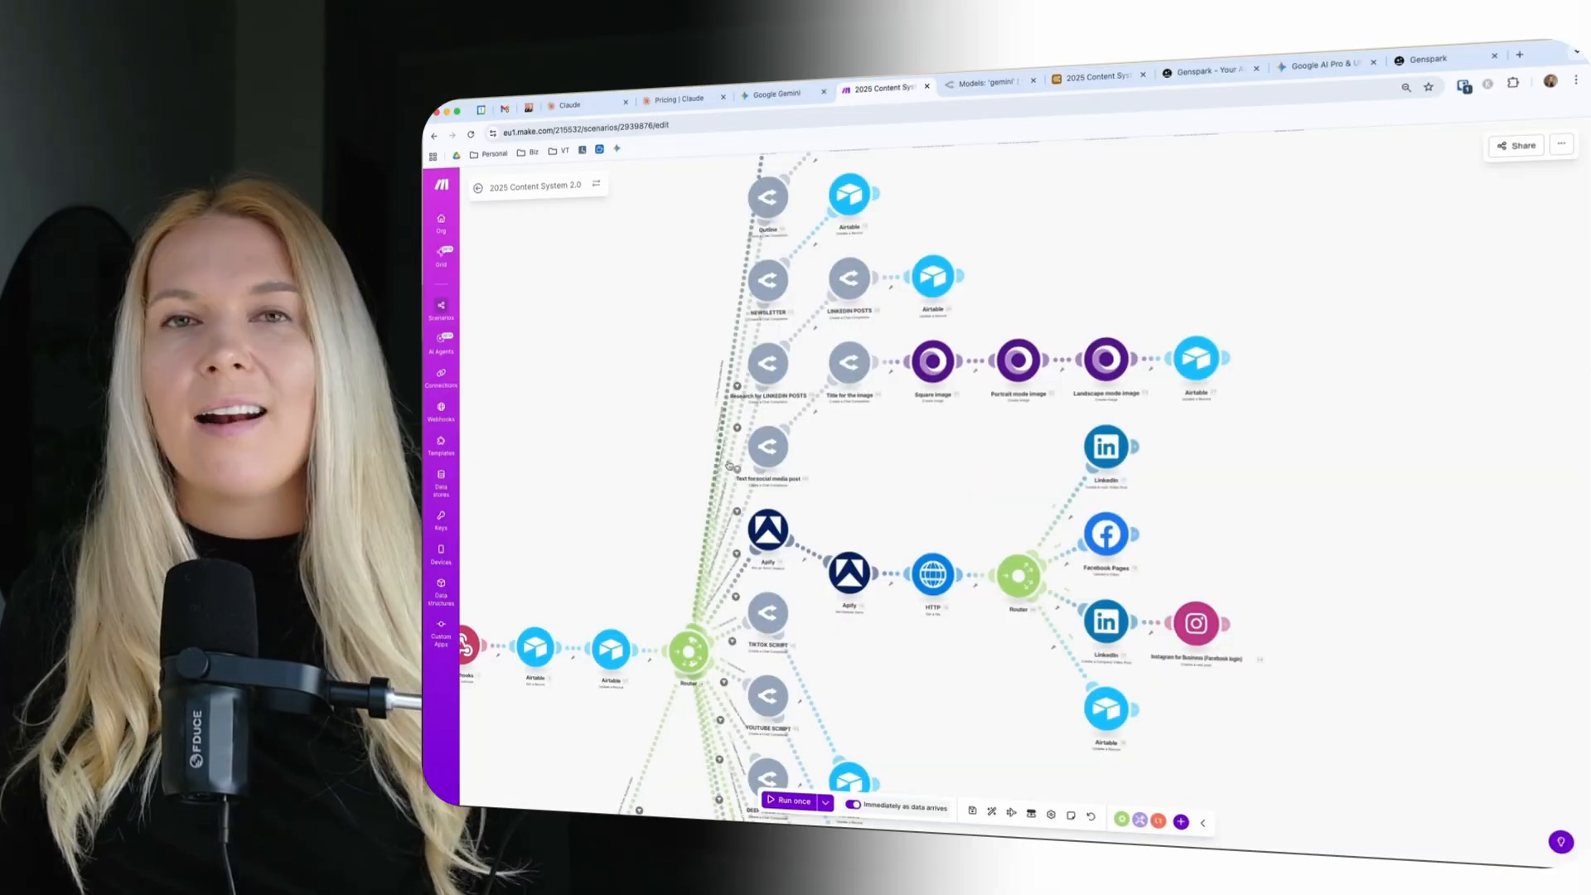
pyautogui.moveTo(817, 263)
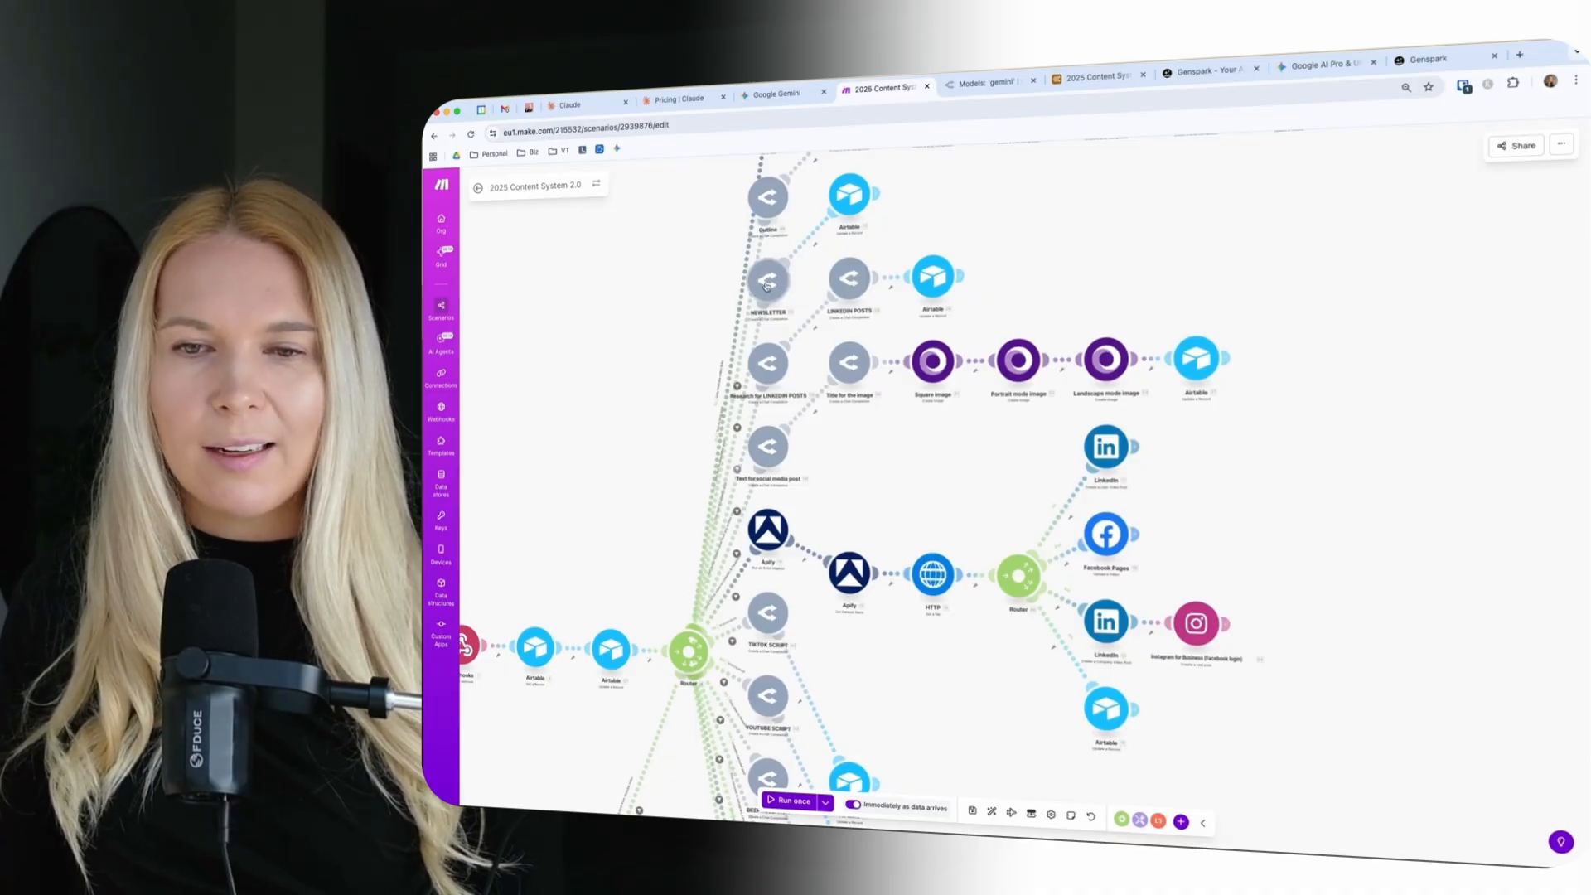
# View the NEWSLETTER OpenRouter module's settings, then switch to OpenRouter's Gemini model catalog
pyautogui.click(768, 282)
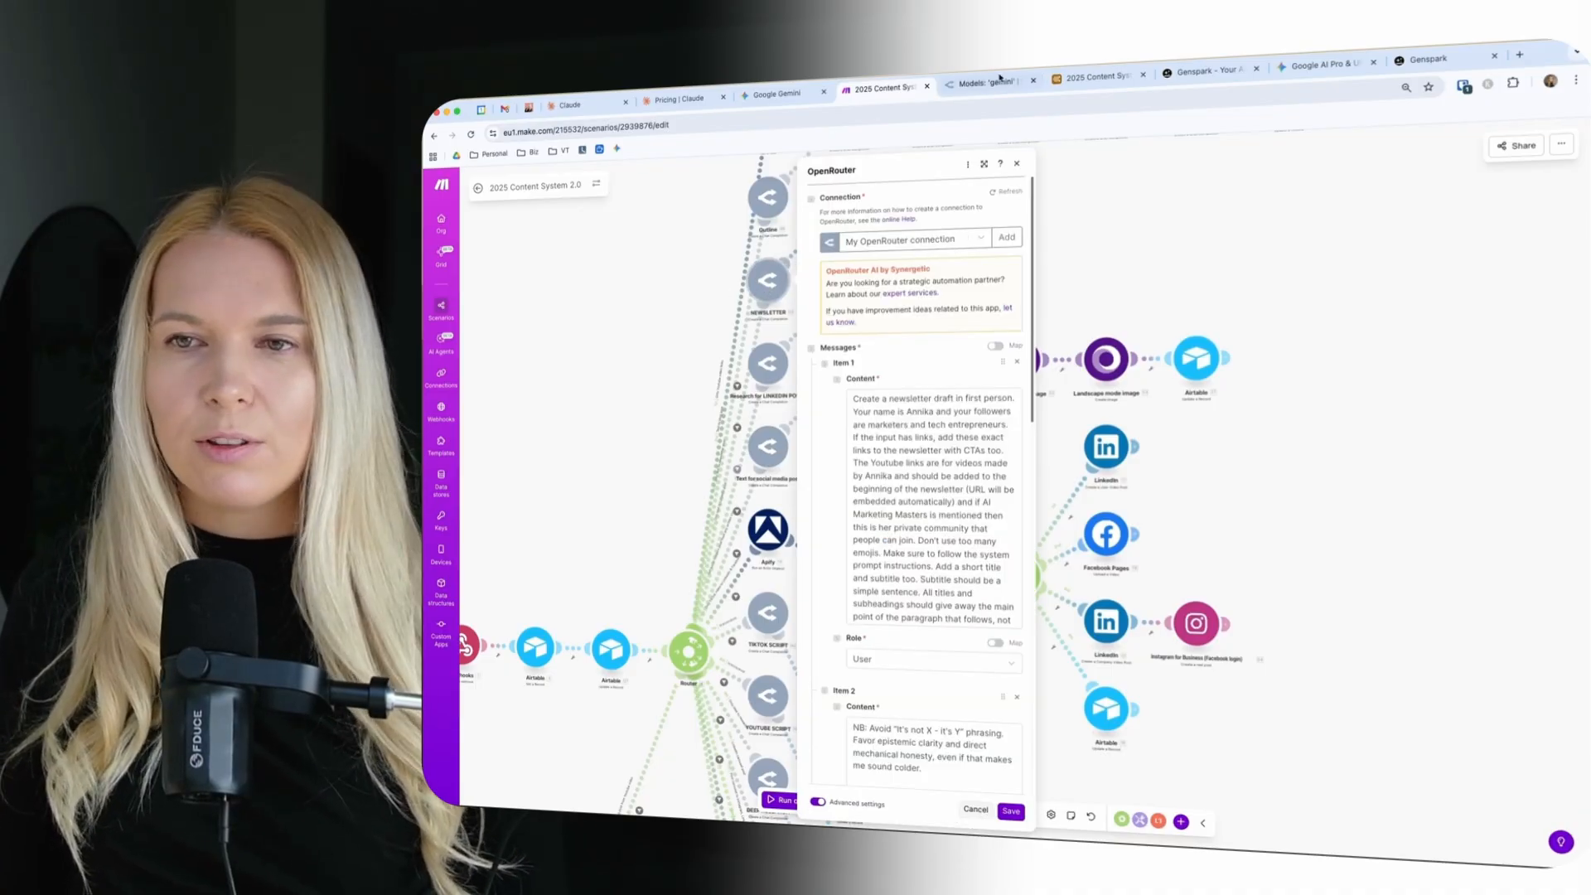
pyautogui.click(983, 81)
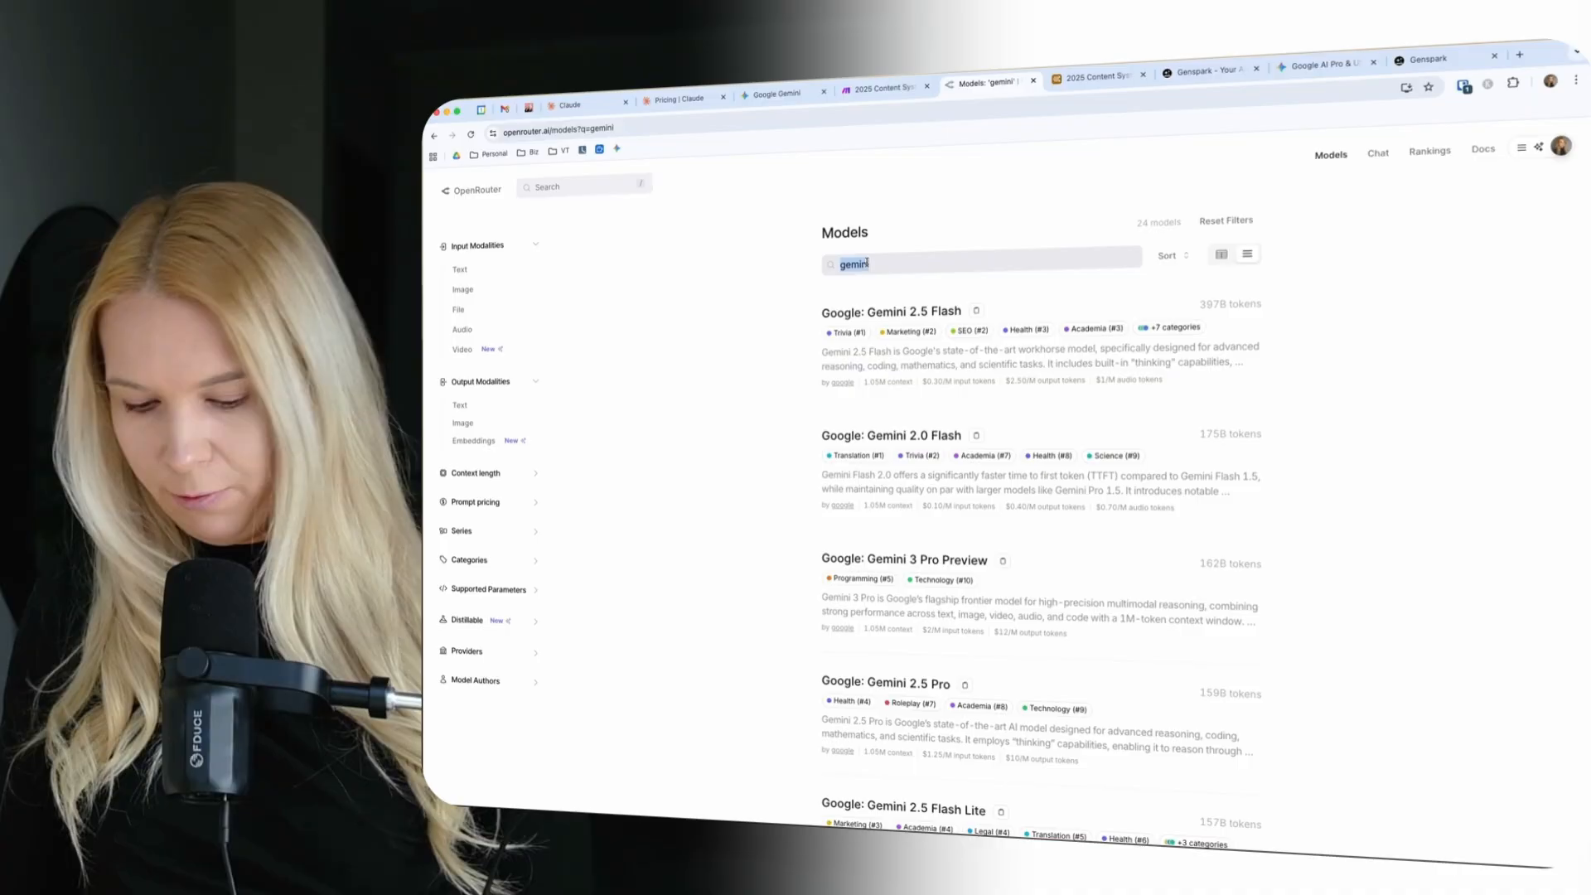
# Filter the OpenRouter catalogue by 'claude', then return to the Make content automation scenario
pyautogui.write('claude')
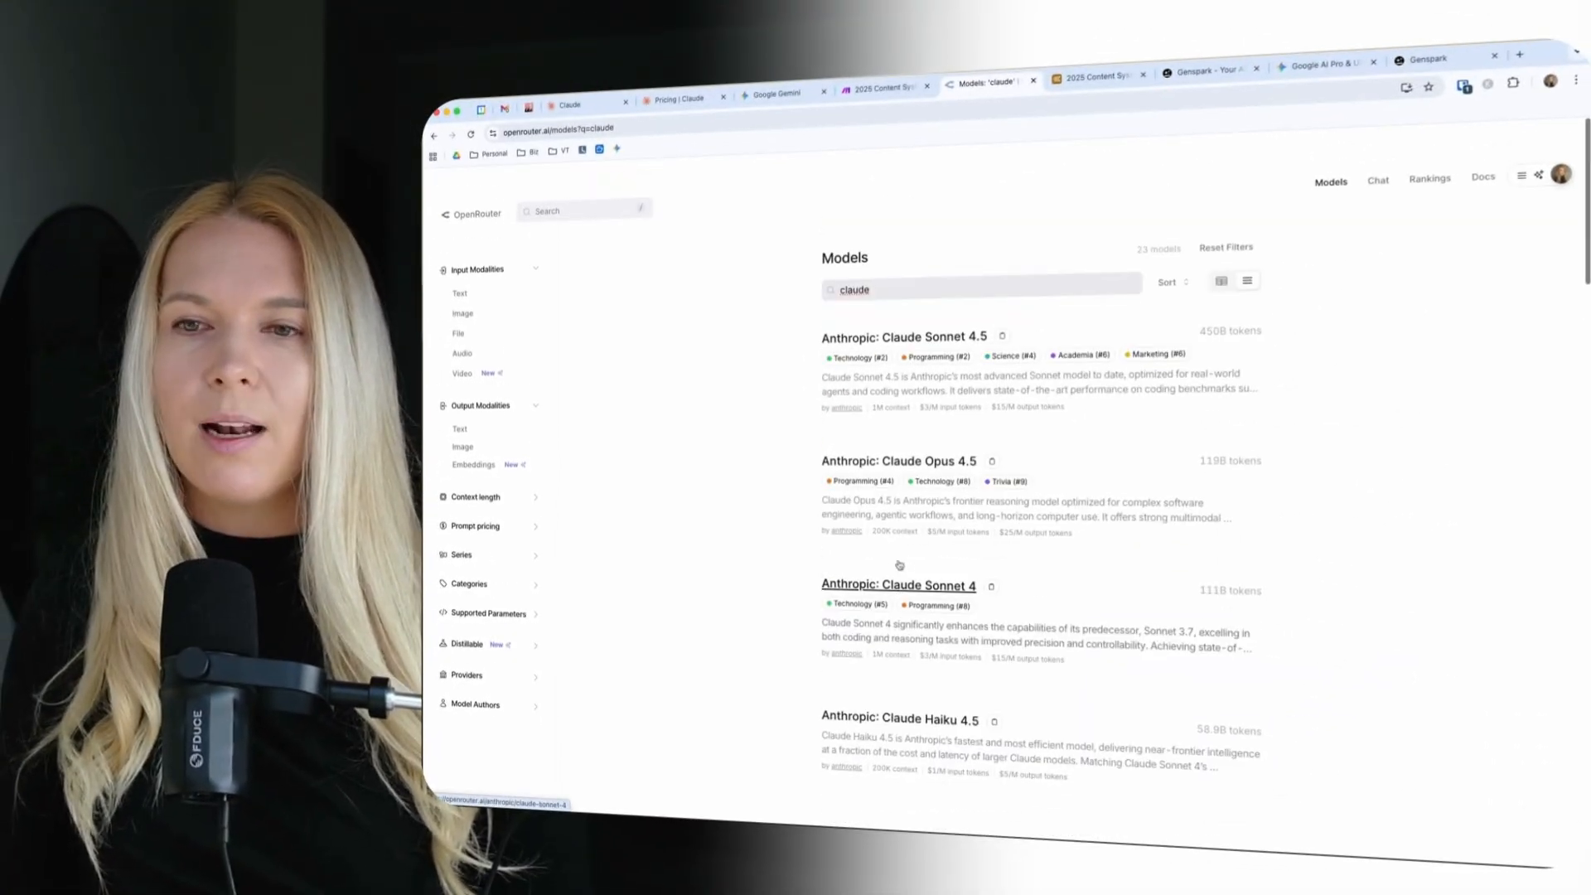
pyautogui.click(880, 86)
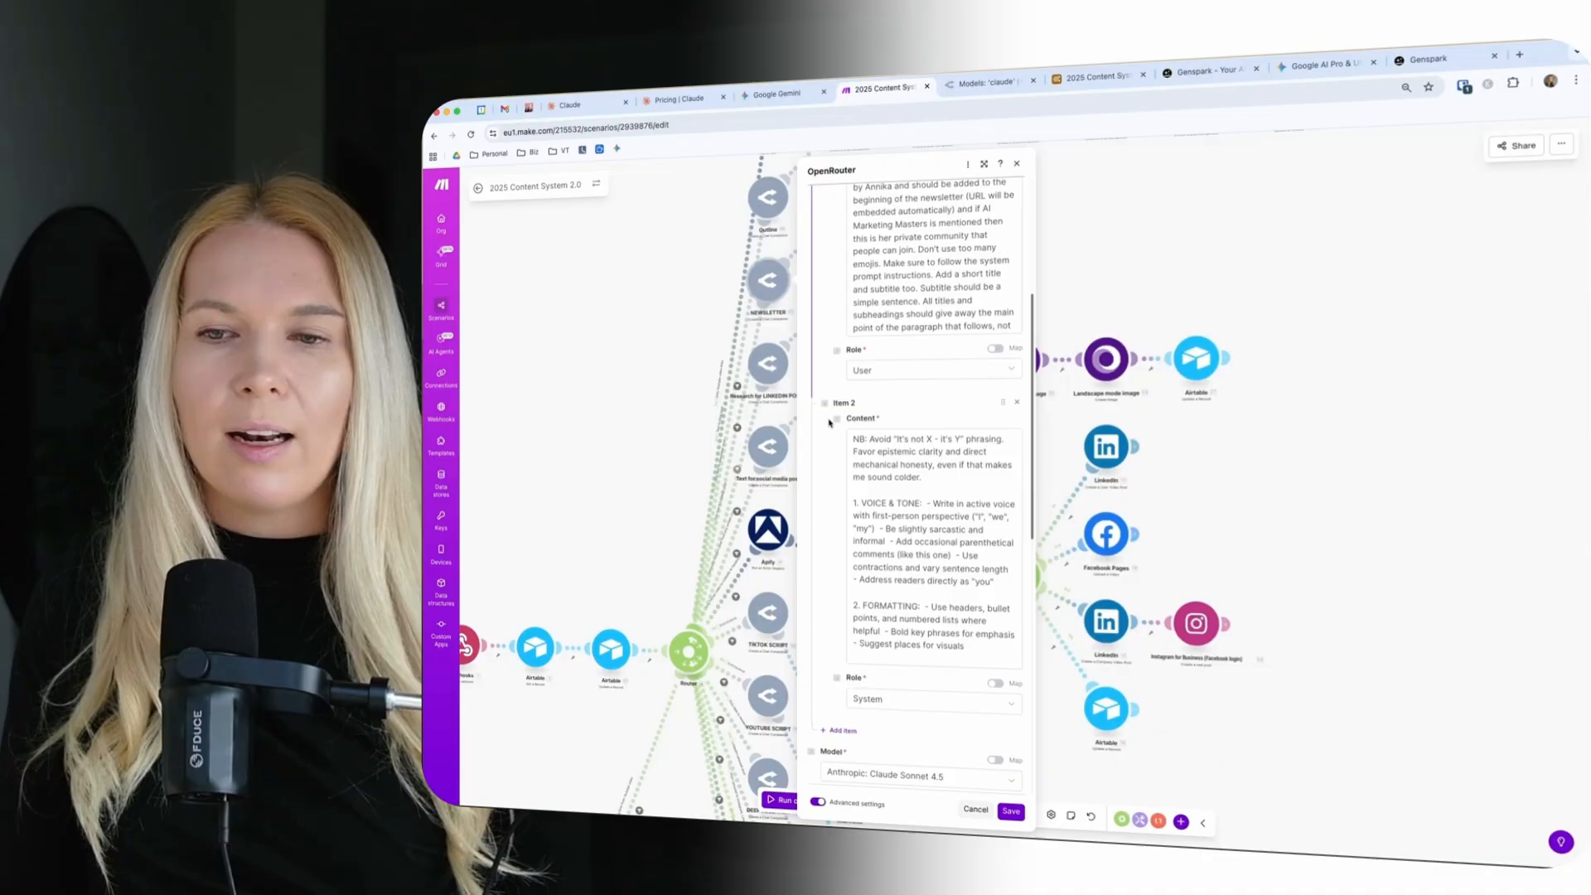
# Review the OpenRouter module's Model field (Claude Sonnet 4.5), cancel without changes, and switch to Gemini
pyautogui.scroll(-3)
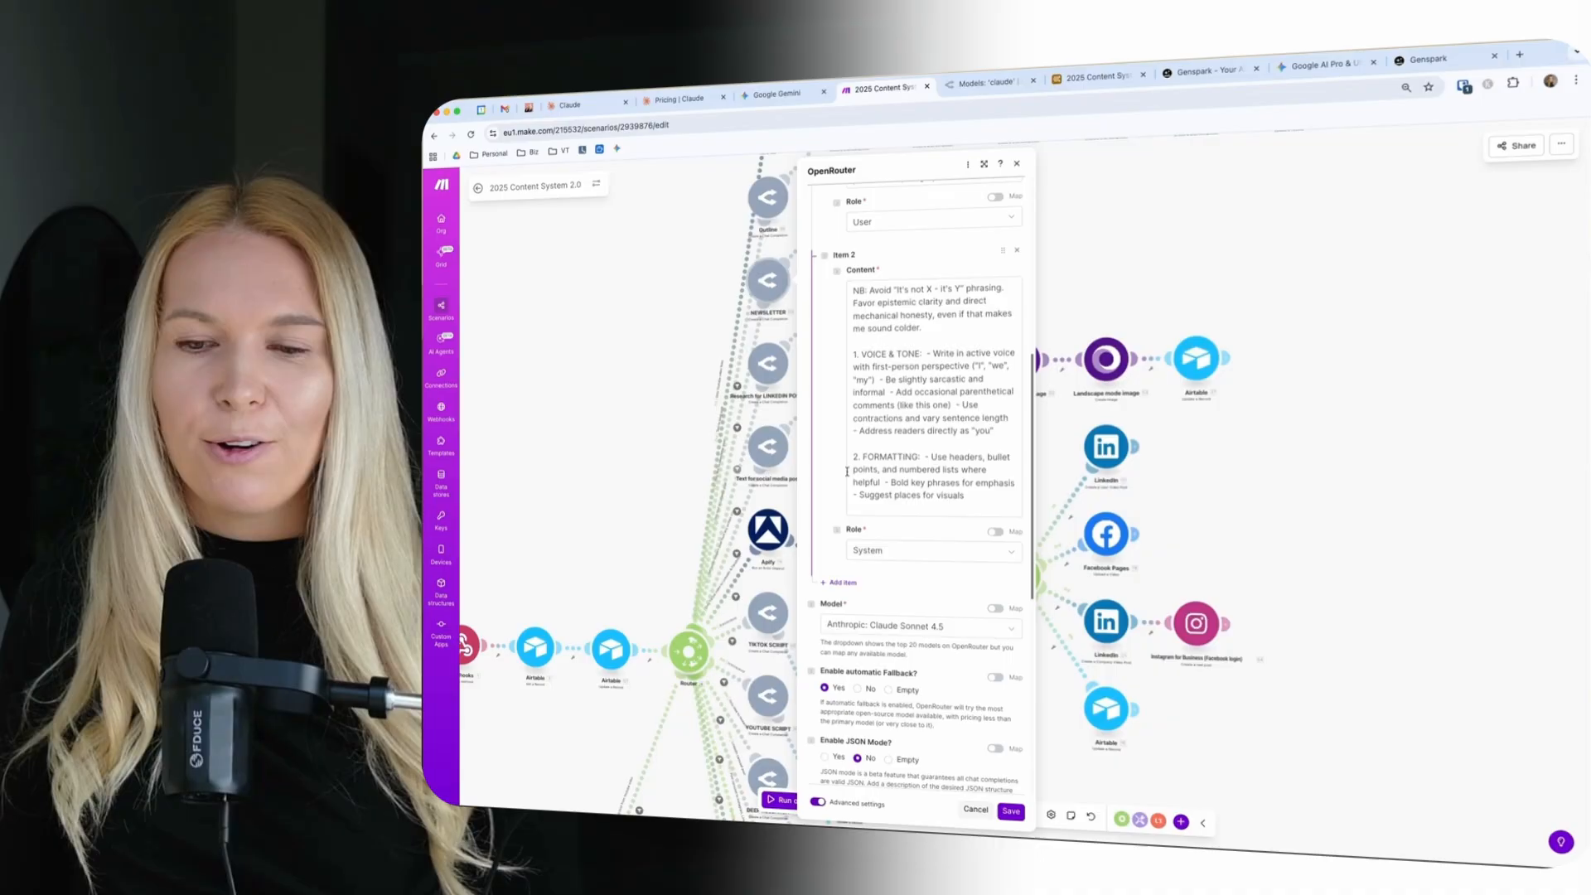
pyautogui.scroll(-3)
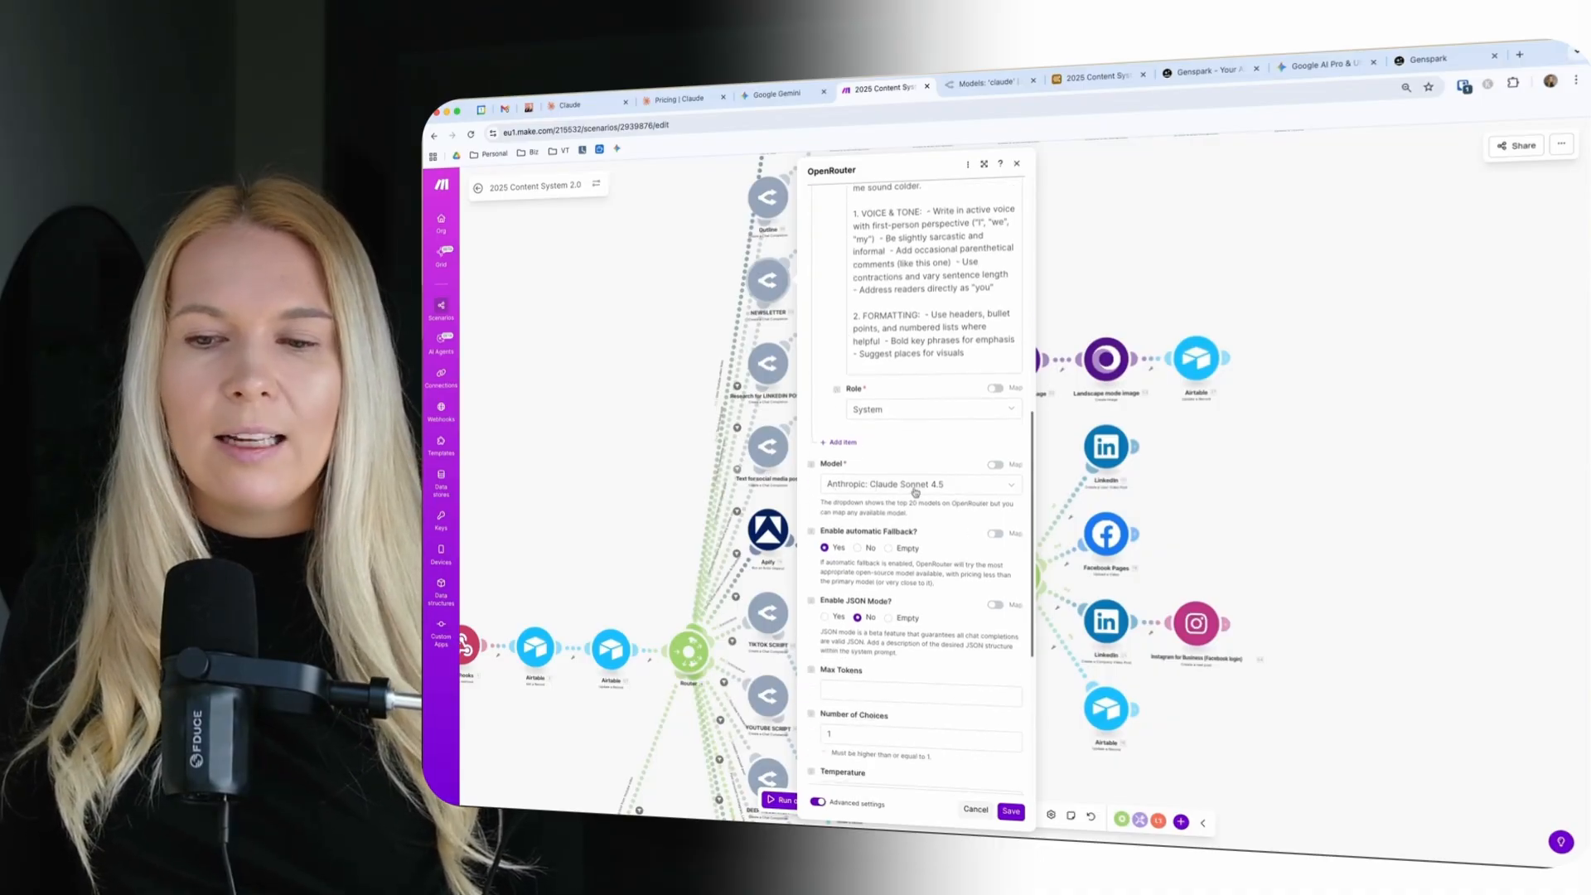
pyautogui.click(914, 484)
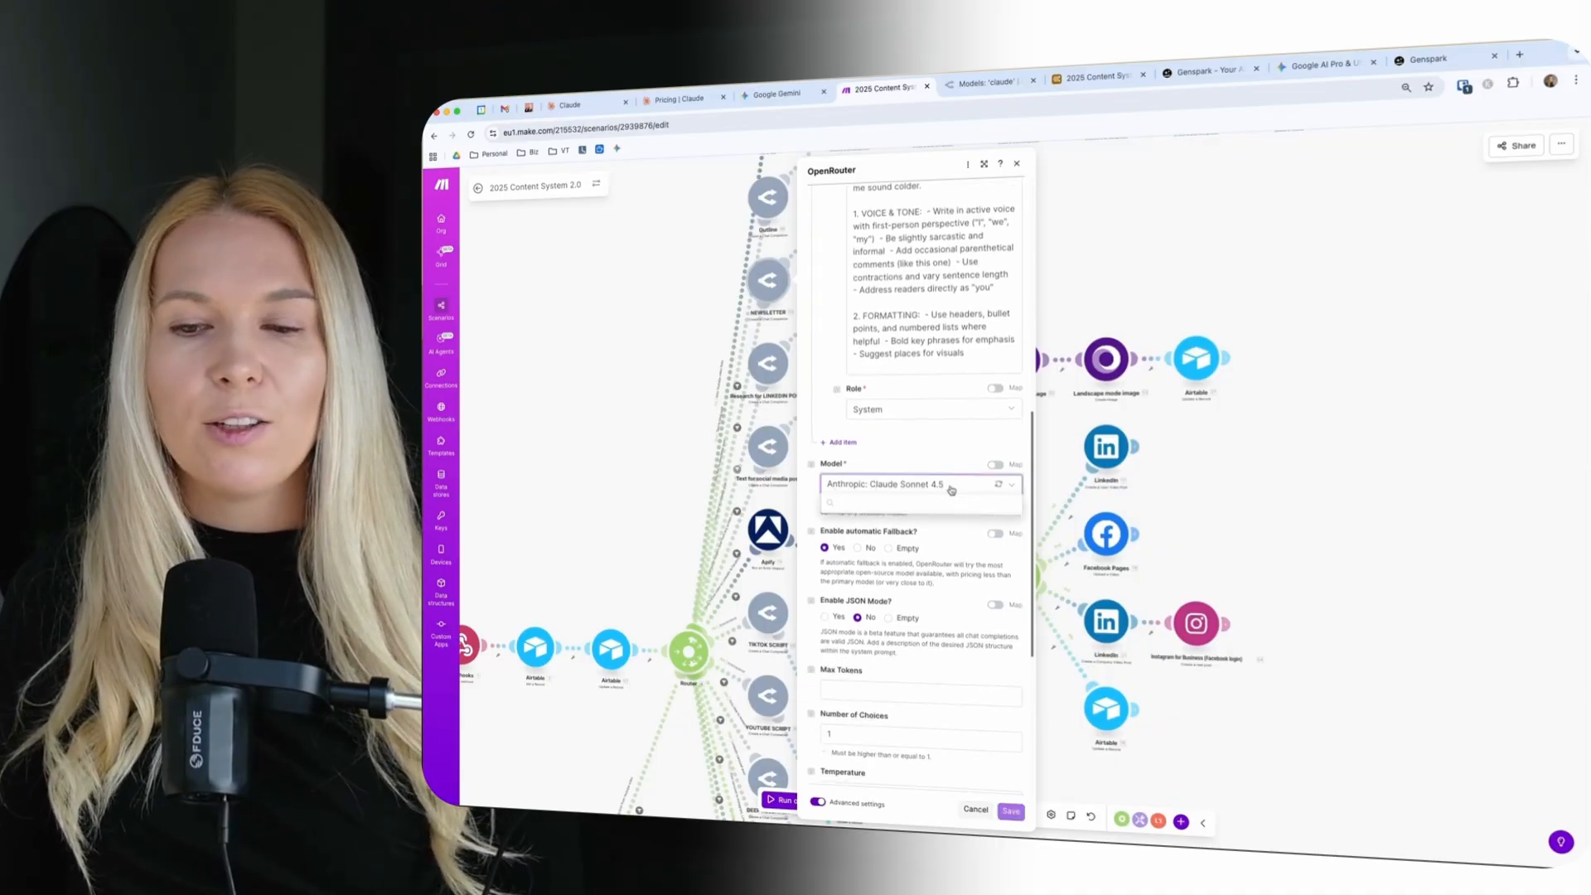
pyautogui.click(919, 484)
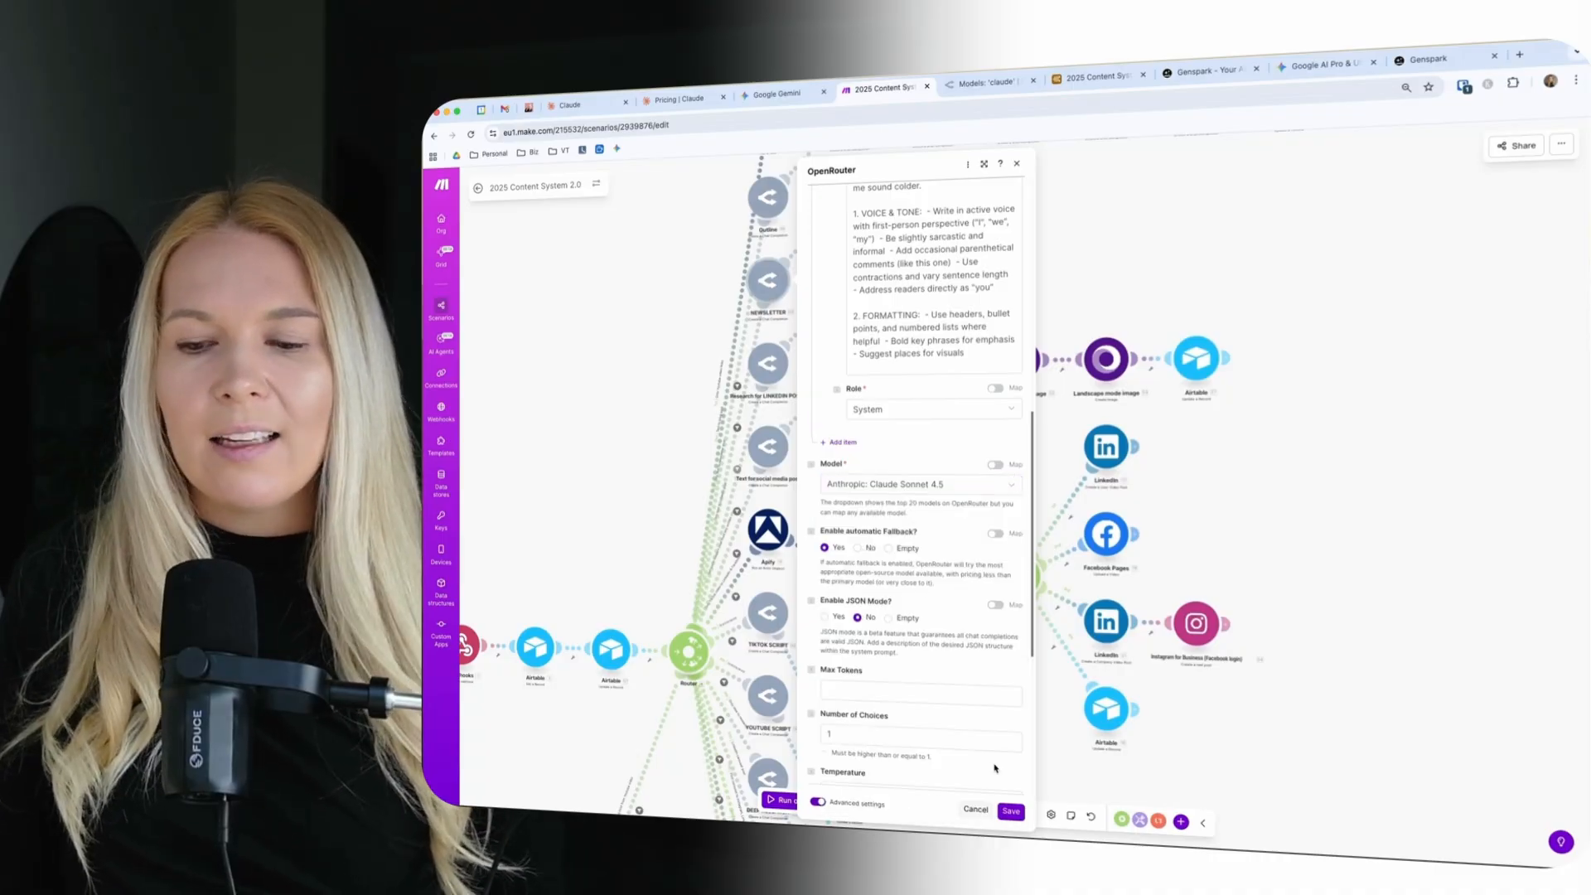
pyautogui.click(974, 809)
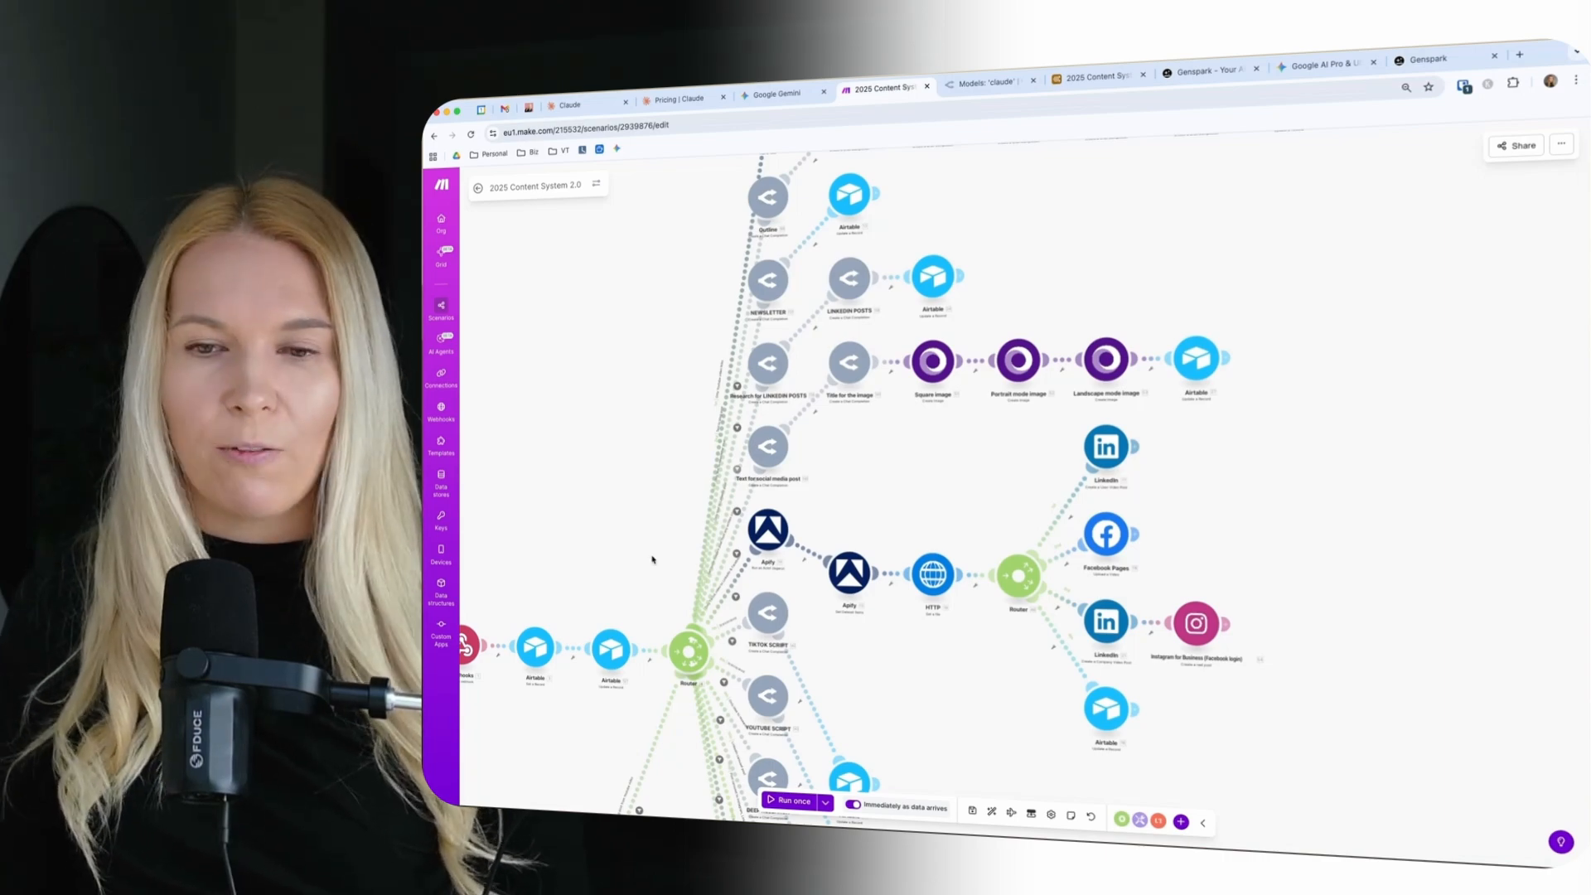
pyautogui.click(776, 93)
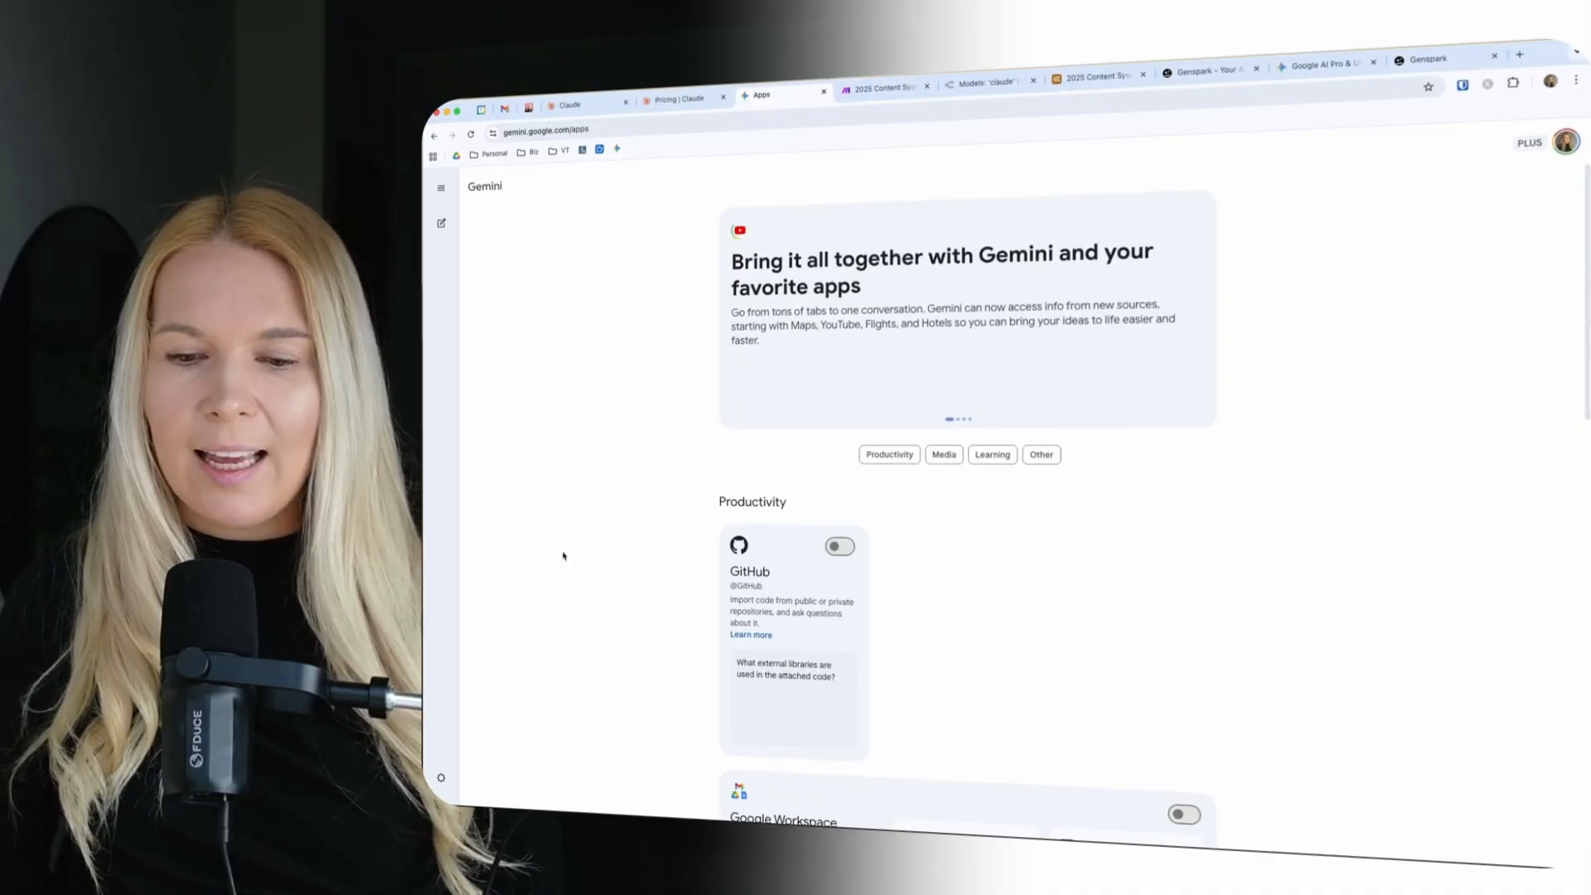
# Browse Gemini's connected apps past GitHub and Google Workspace, then move to the Genspark workspace
pyautogui.scroll(-3)
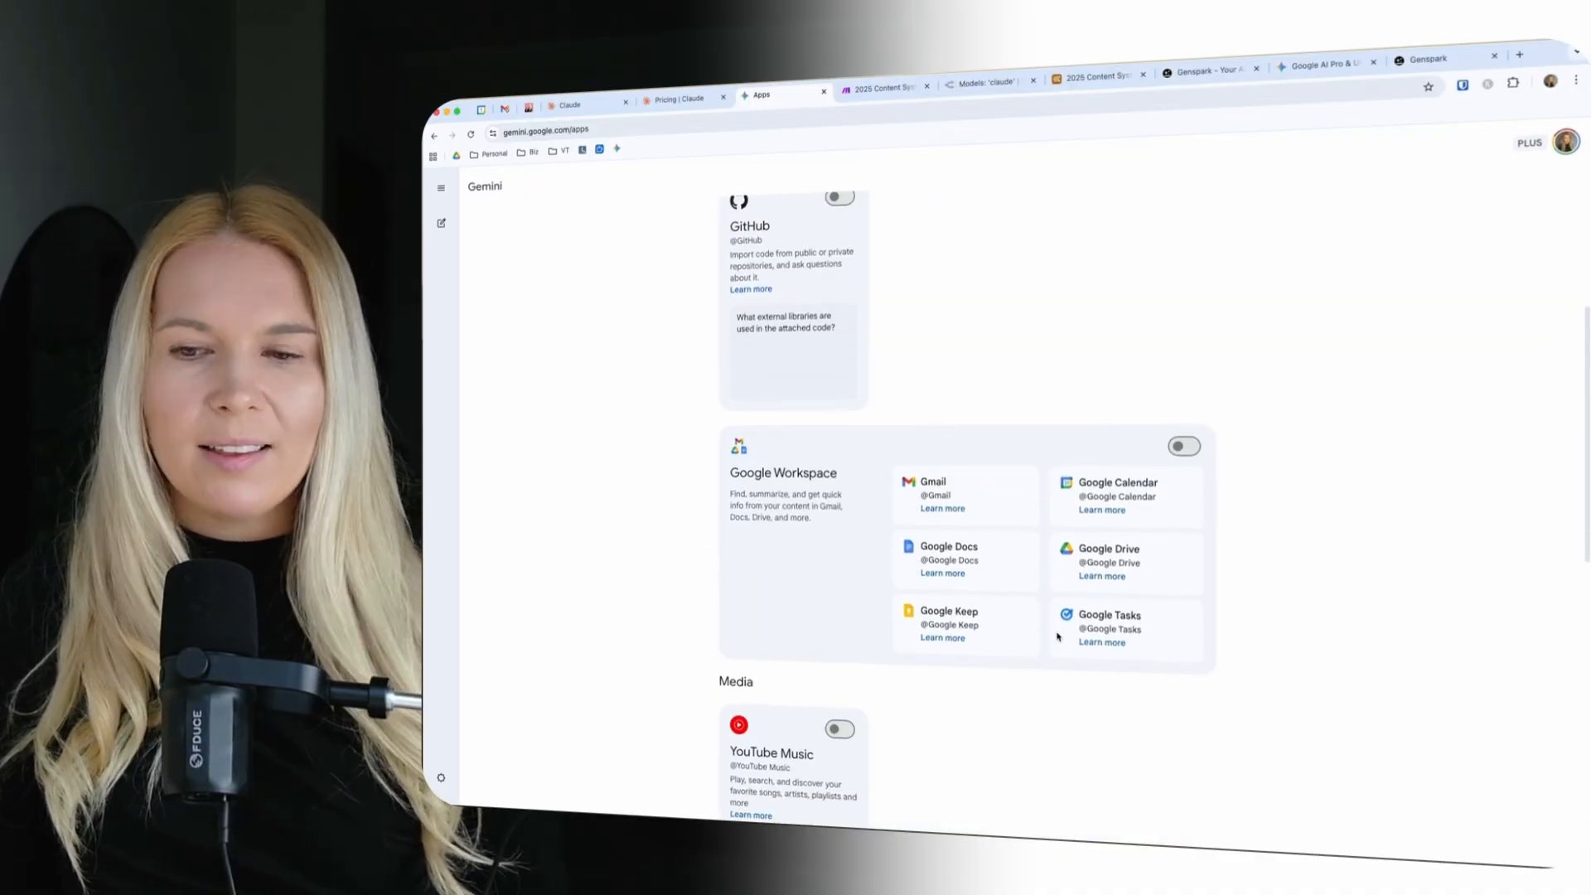
pyautogui.scroll(-3)
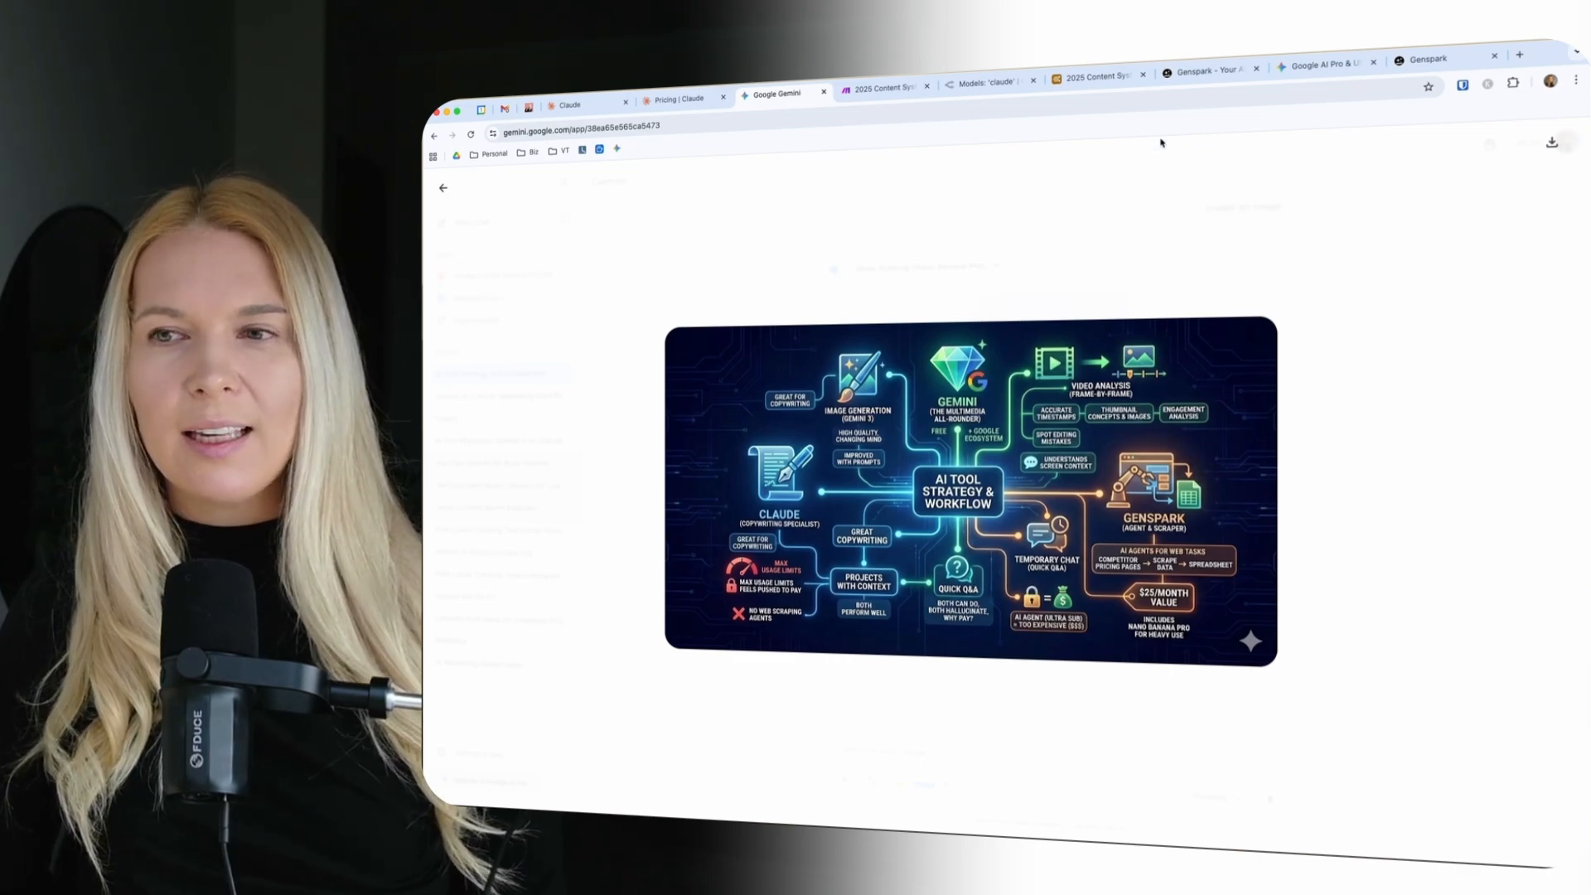
pyautogui.click(1209, 68)
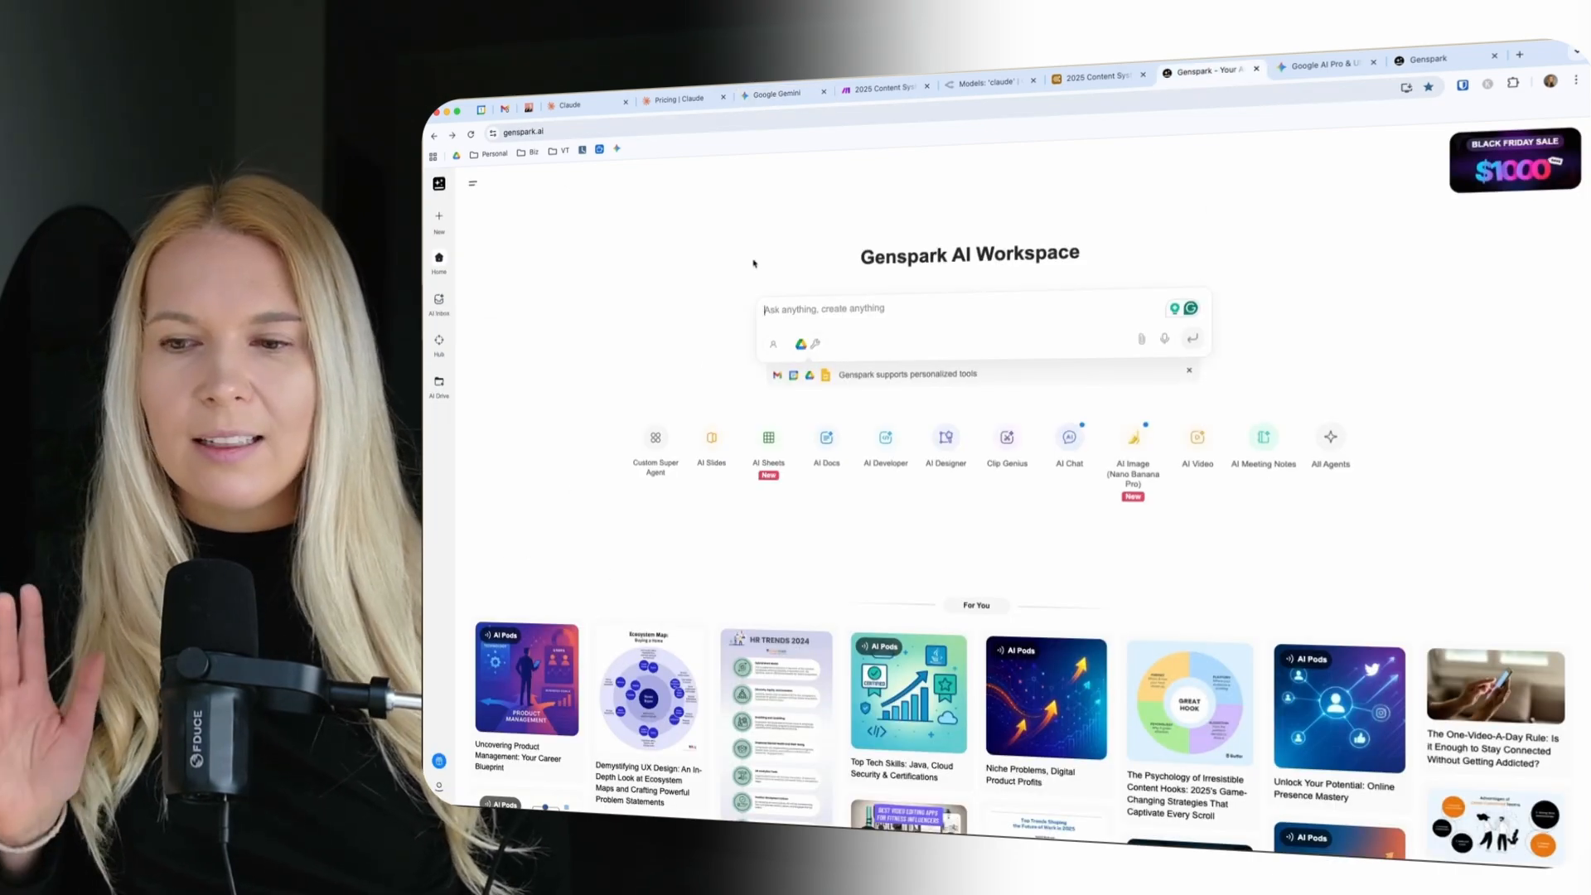
# Start a Genspark AI Sheets workspace and send the top-5 AI marketing education competitor pricing request
pyautogui.click(767, 436)
pyautogui.write('find top 5 competitors in ai marketing education space and get all their pricing and packaging info into this spreadsheet')
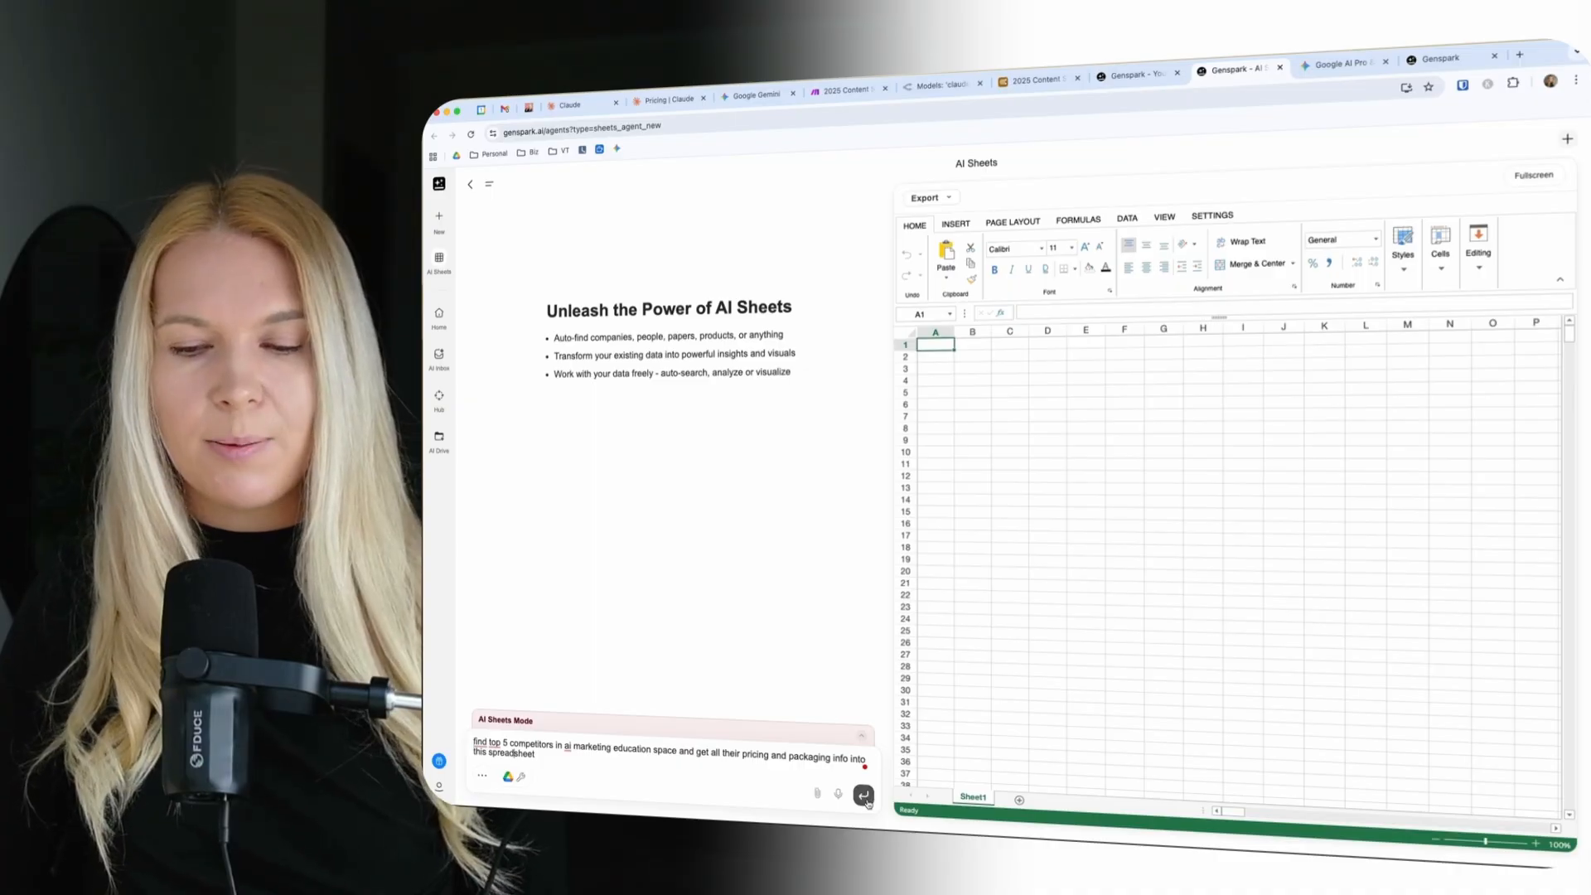
pyautogui.click(864, 794)
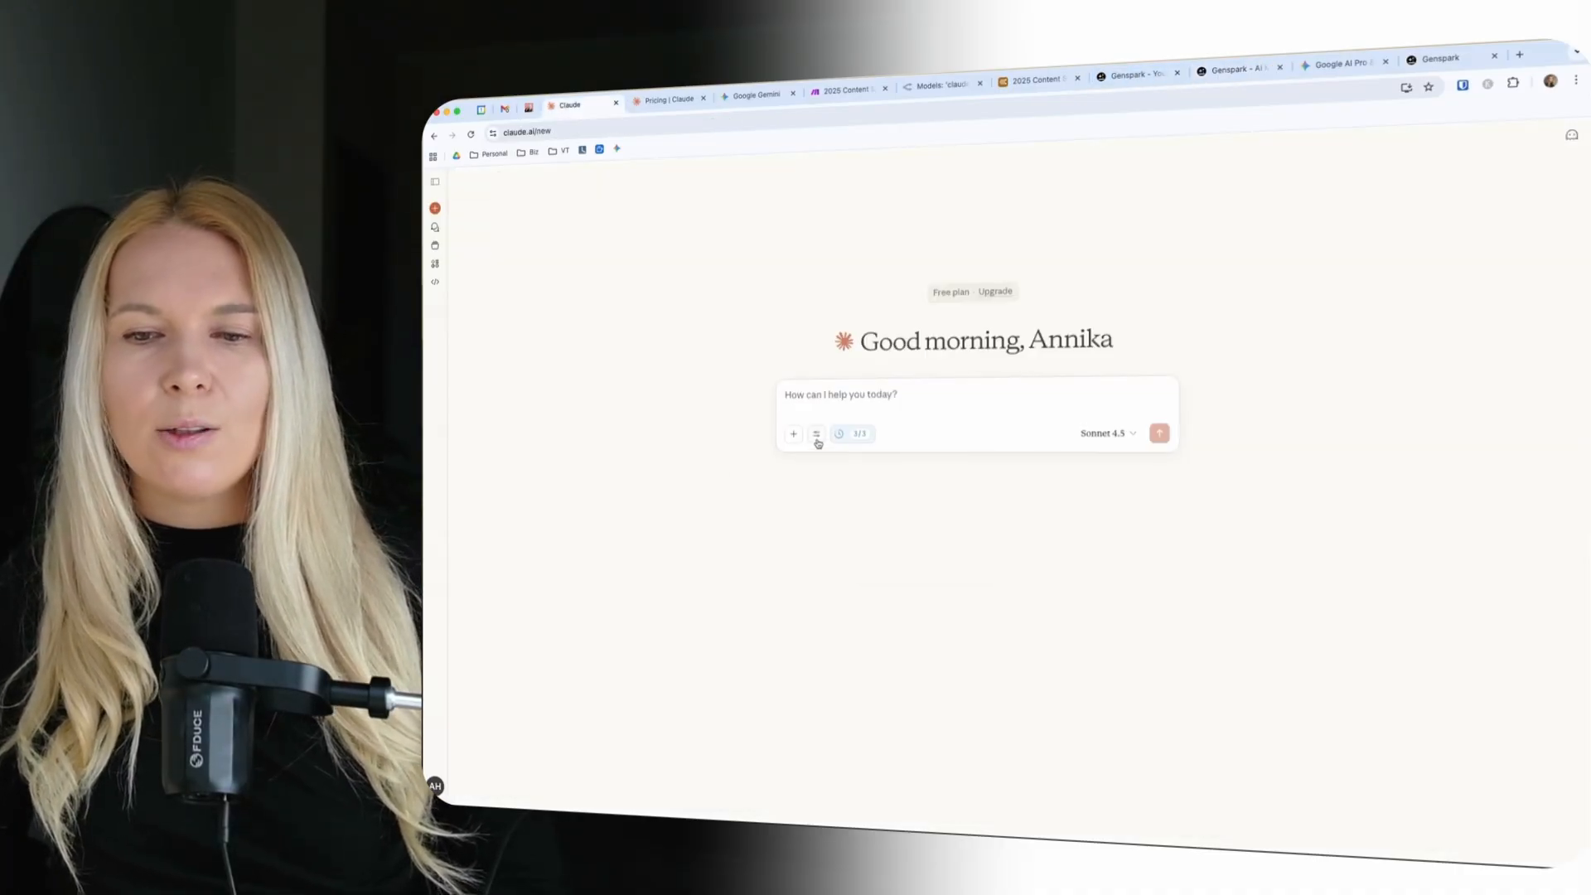
# View Gemini's subscription page comparing the Free, Google AI Pro and Google AI Ultra plans
pyautogui.click(756, 94)
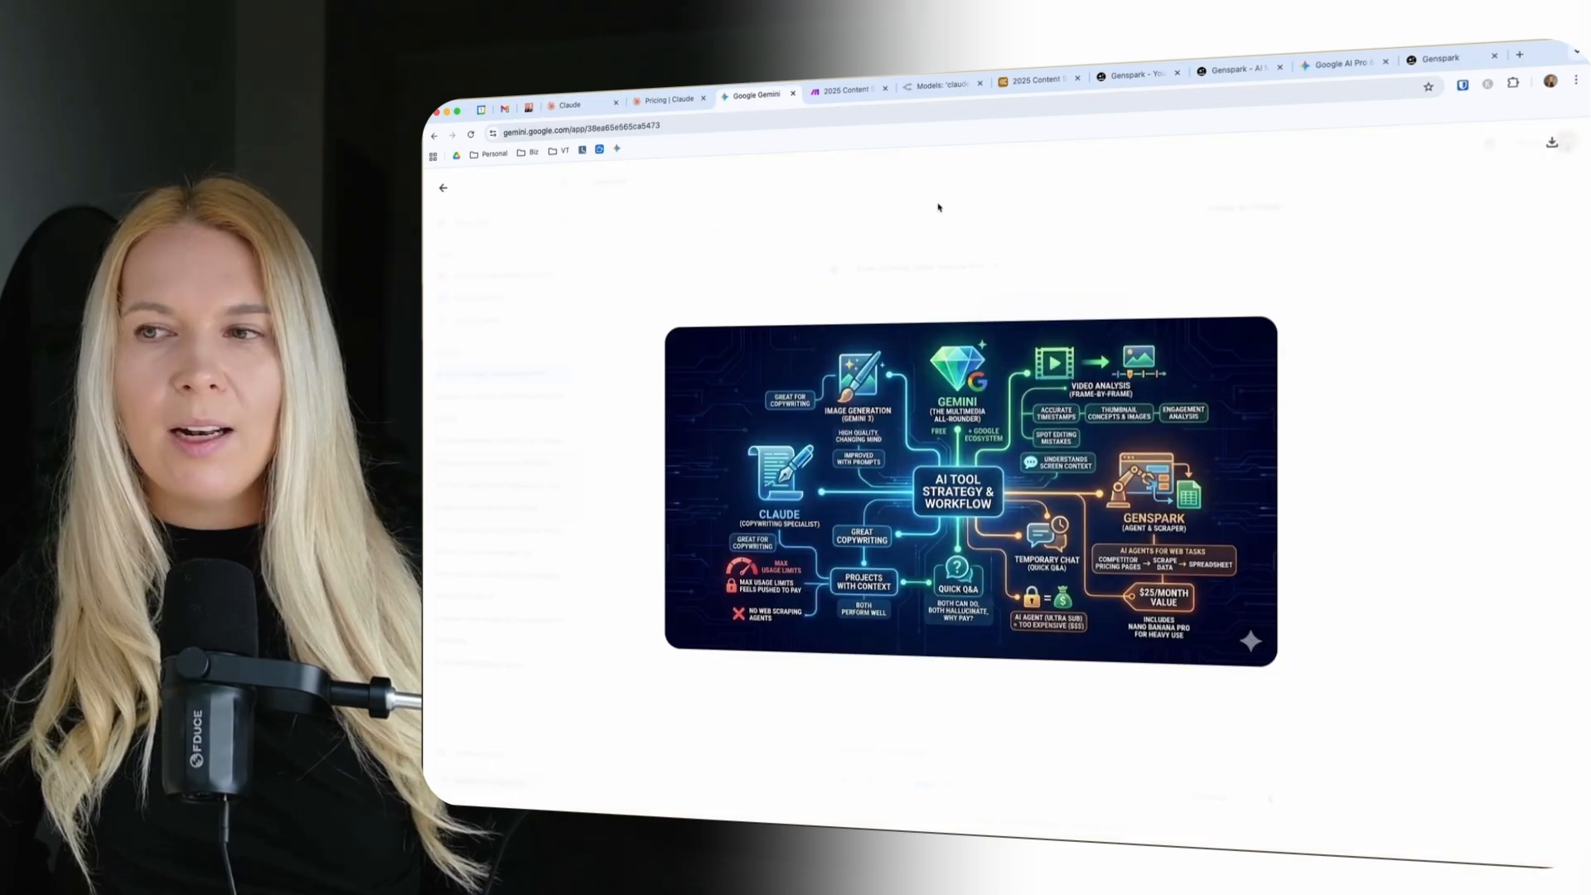
pyautogui.click(1339, 63)
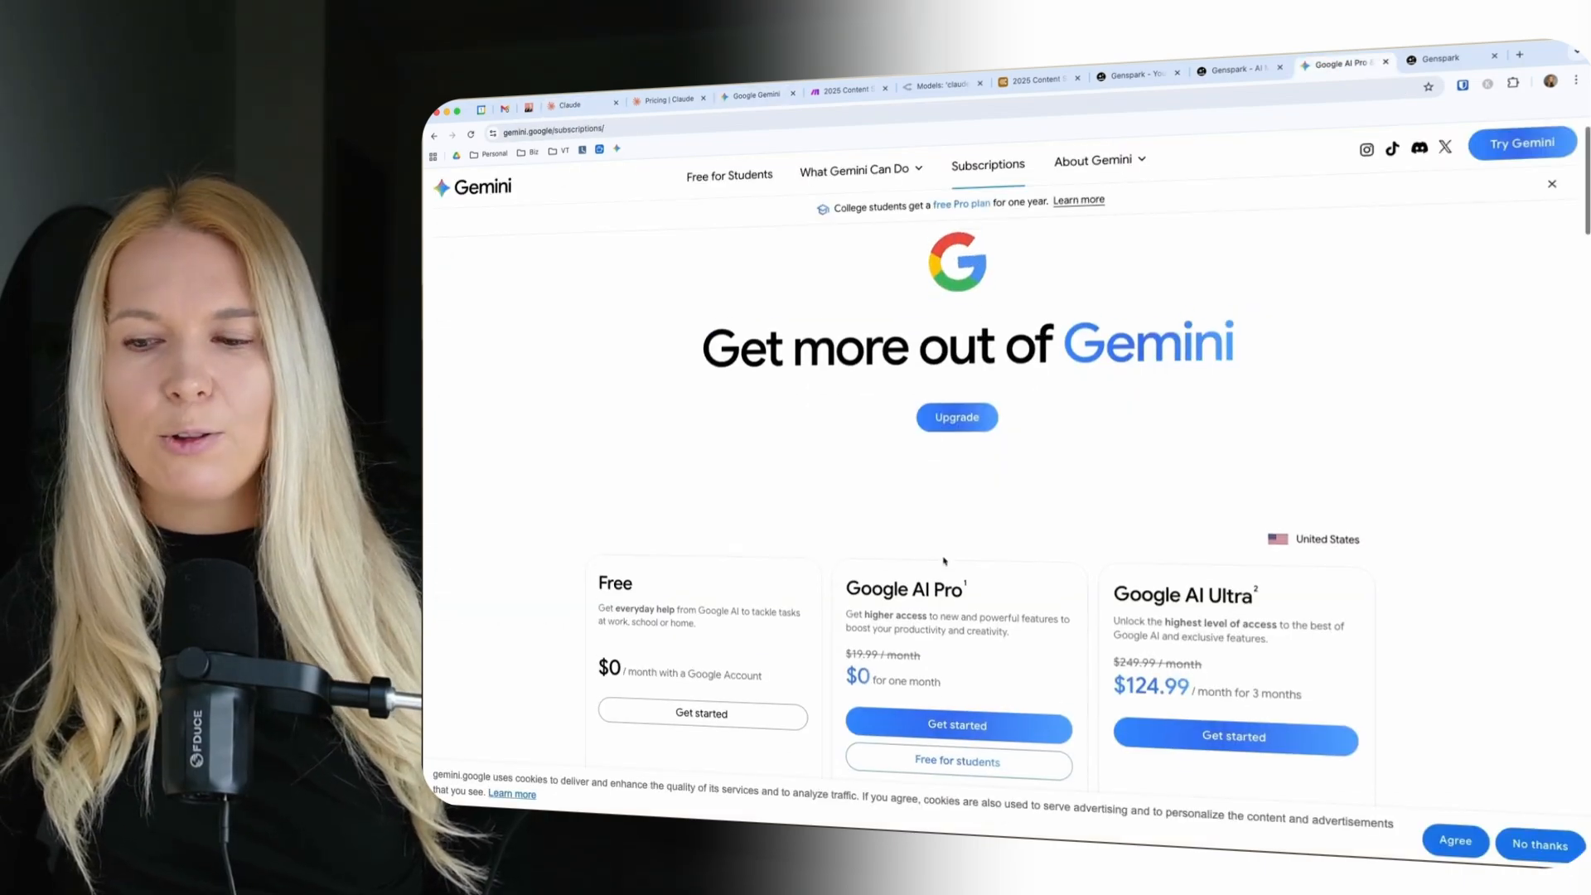
pyautogui.scroll(-3)
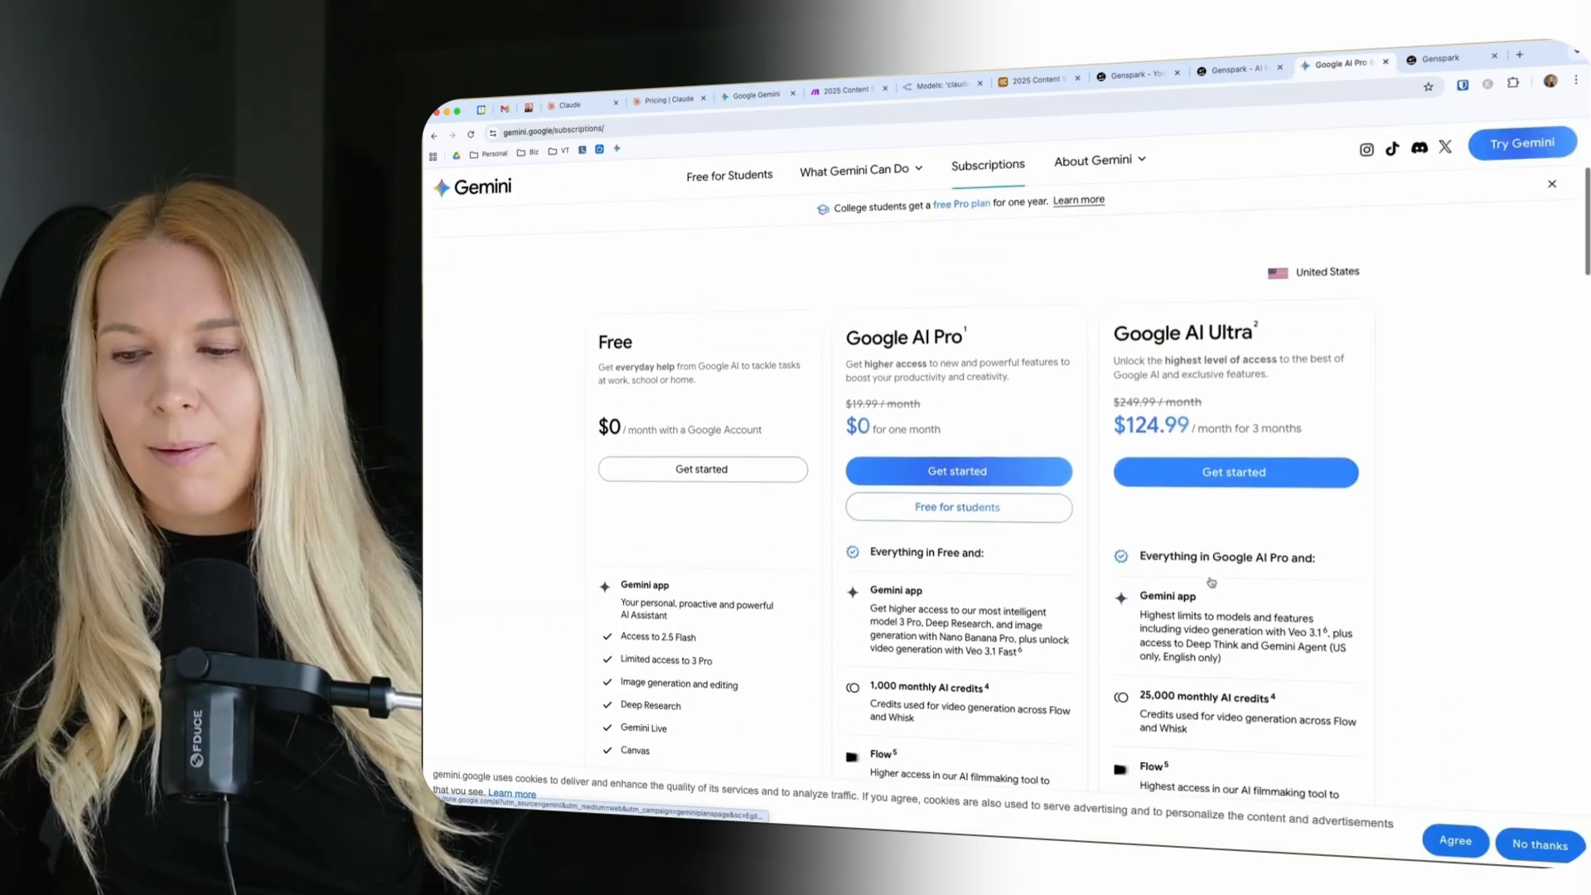
pyautogui.scroll(-3)
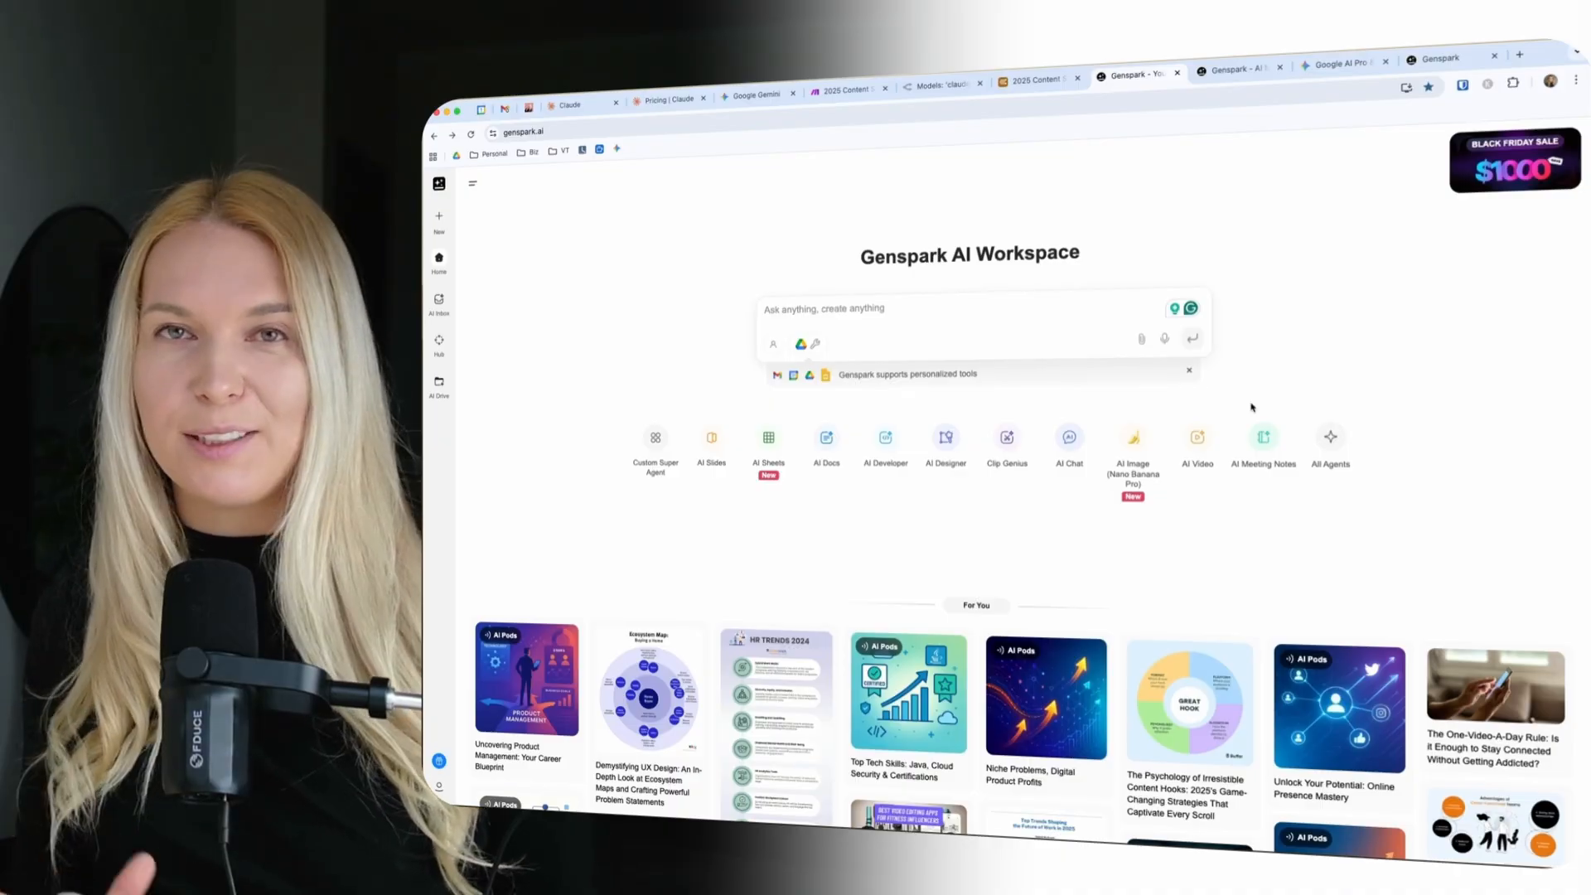
# Review the finished competitor price sheet of five AI marketing education programs in Genspark
pyautogui.click(1237, 67)
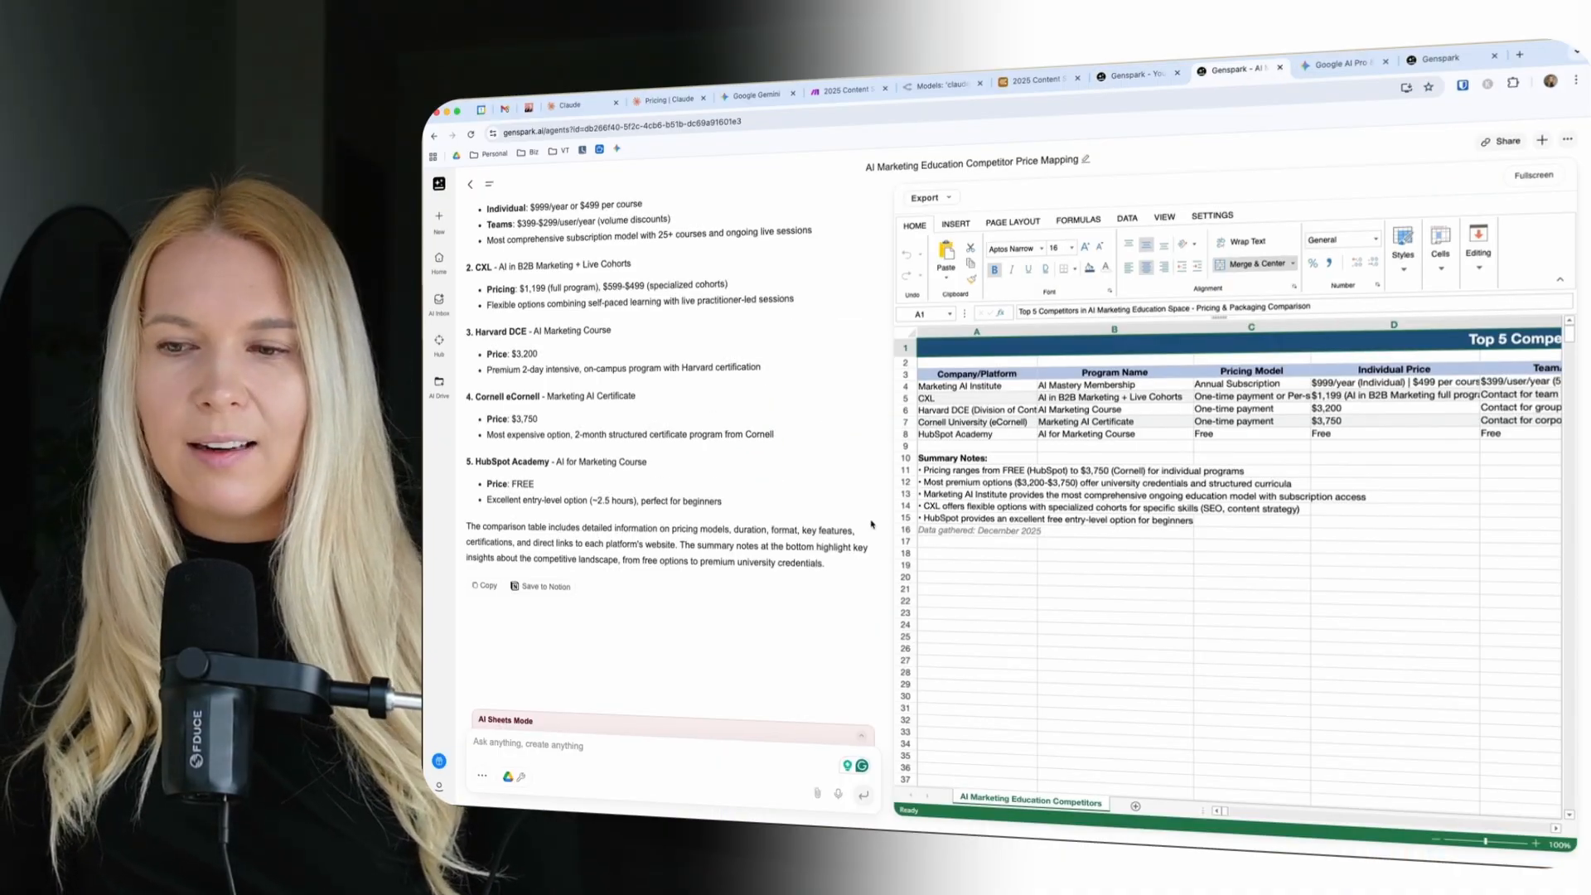
pyautogui.hscroll(3)
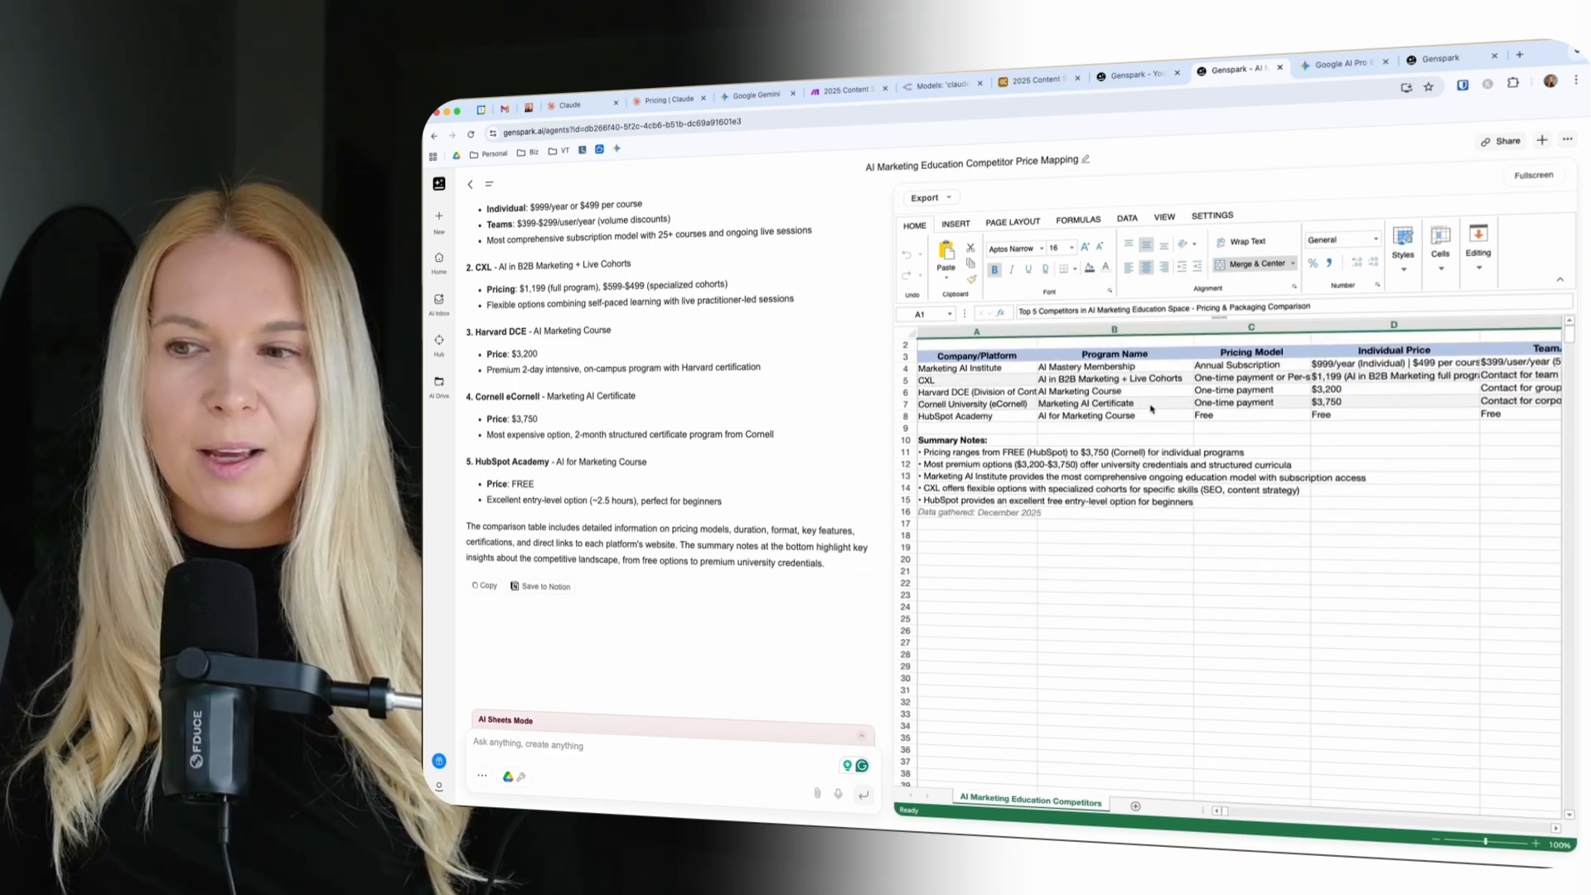
pyautogui.hscroll(3)
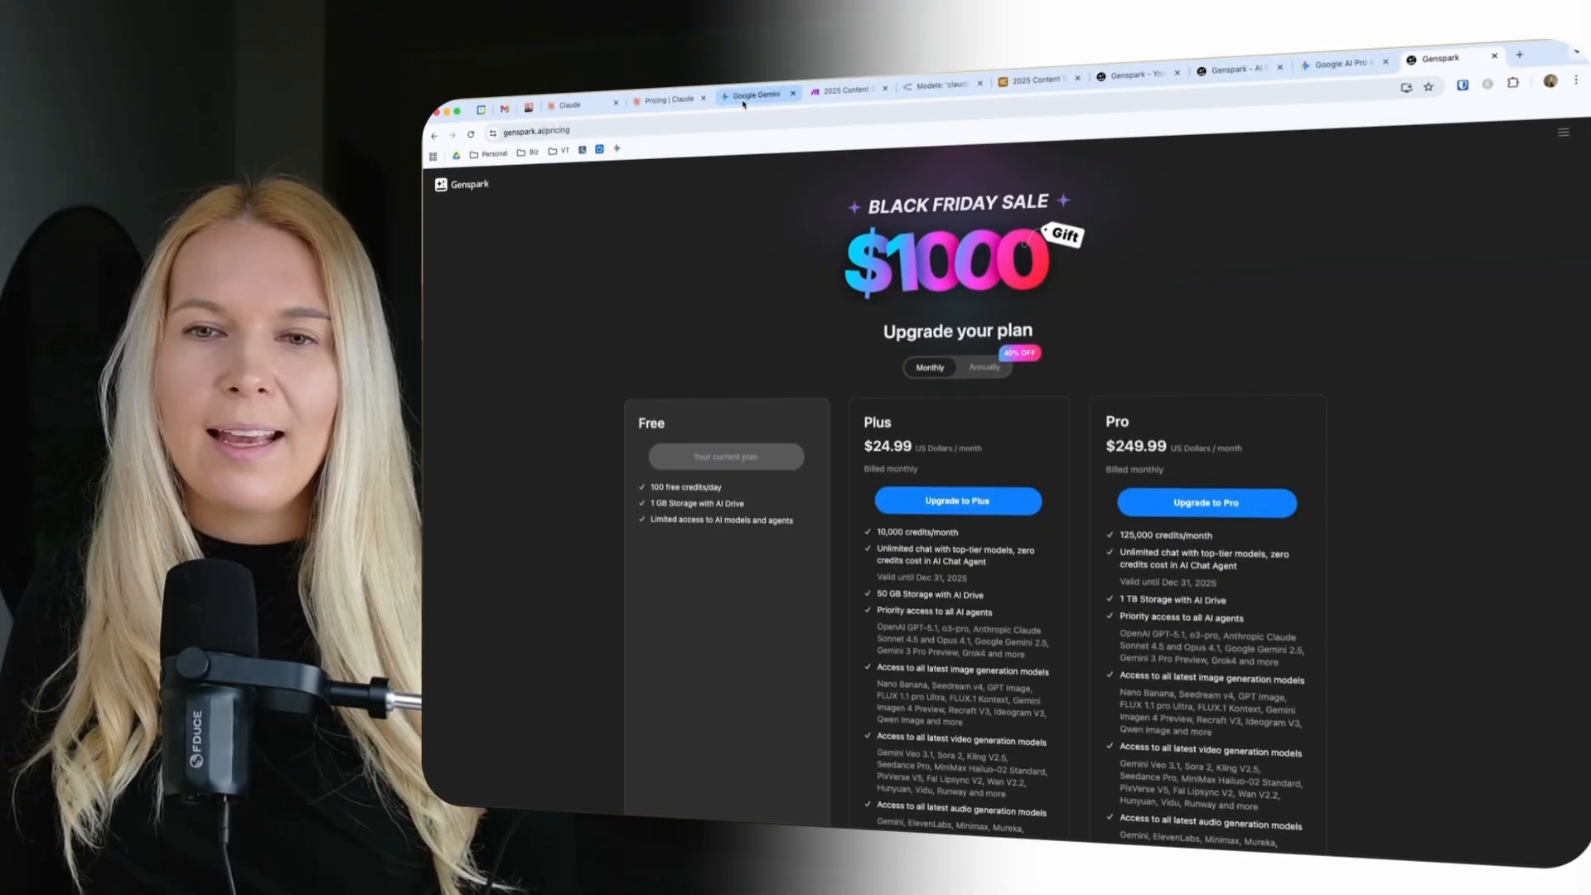
# Check the Gemini chat and OpenRouter's $7.67 credit balance, then view Claude's Free, Pro and Max pricing
pyautogui.click(755, 94)
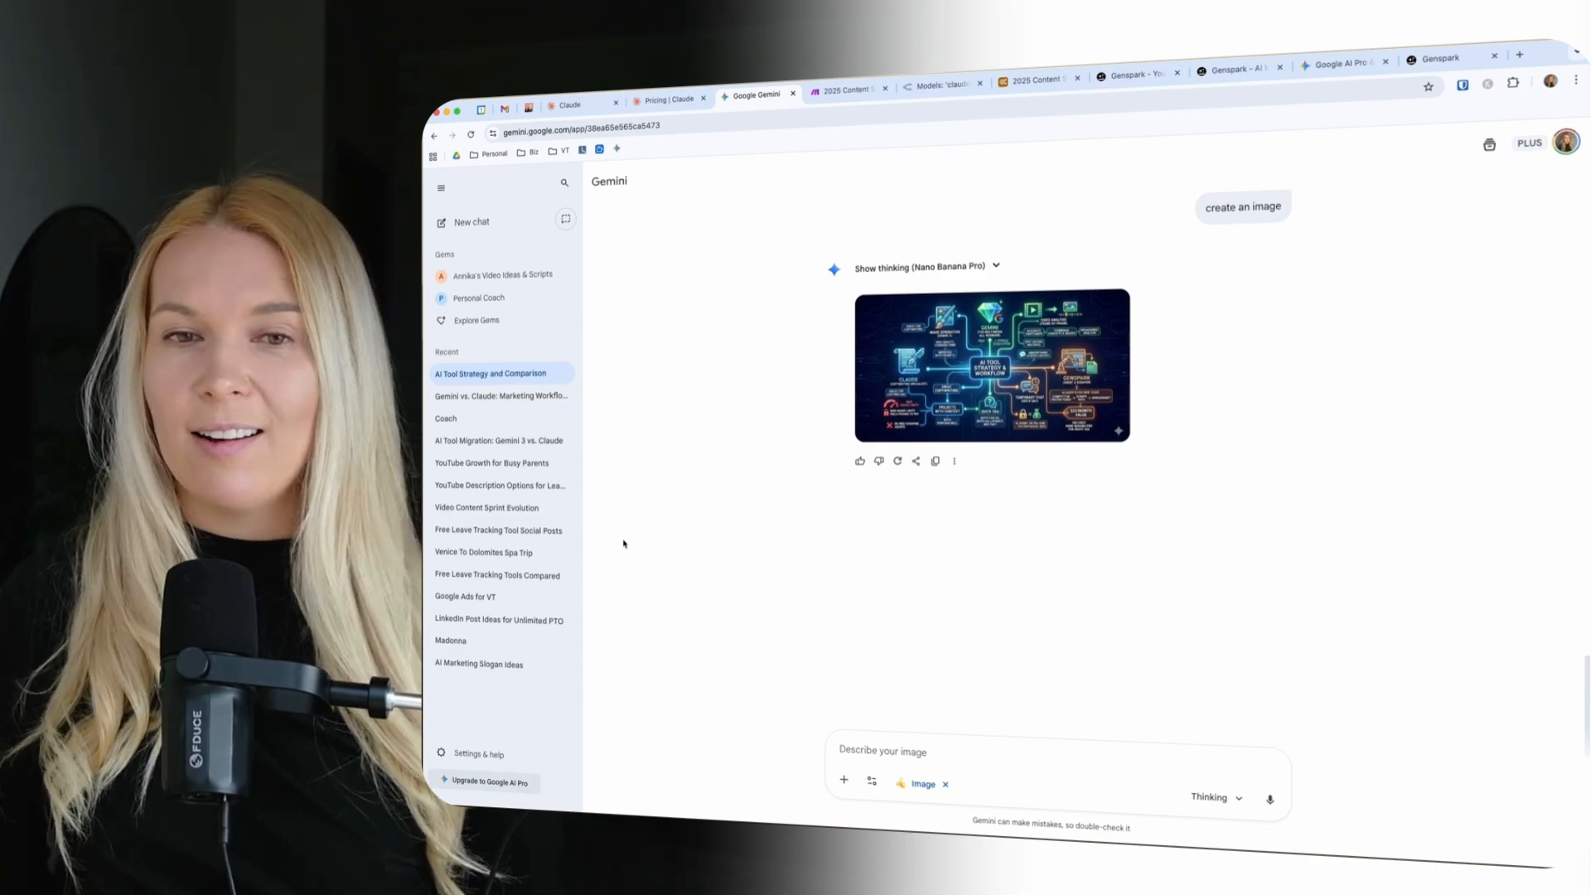
pyautogui.click(938, 83)
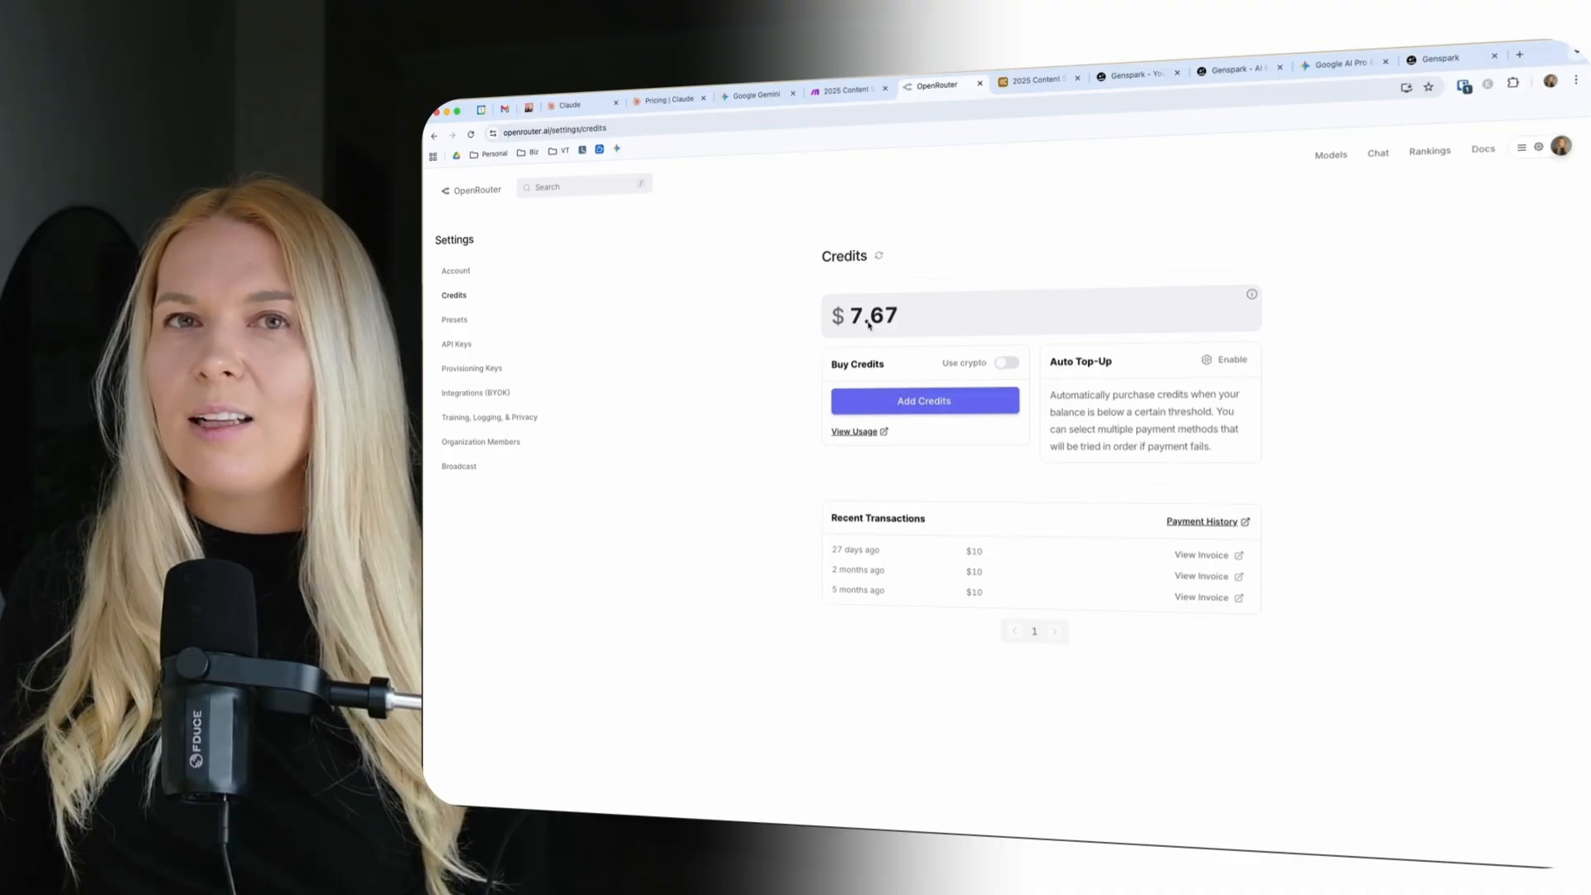
pyautogui.click(664, 98)
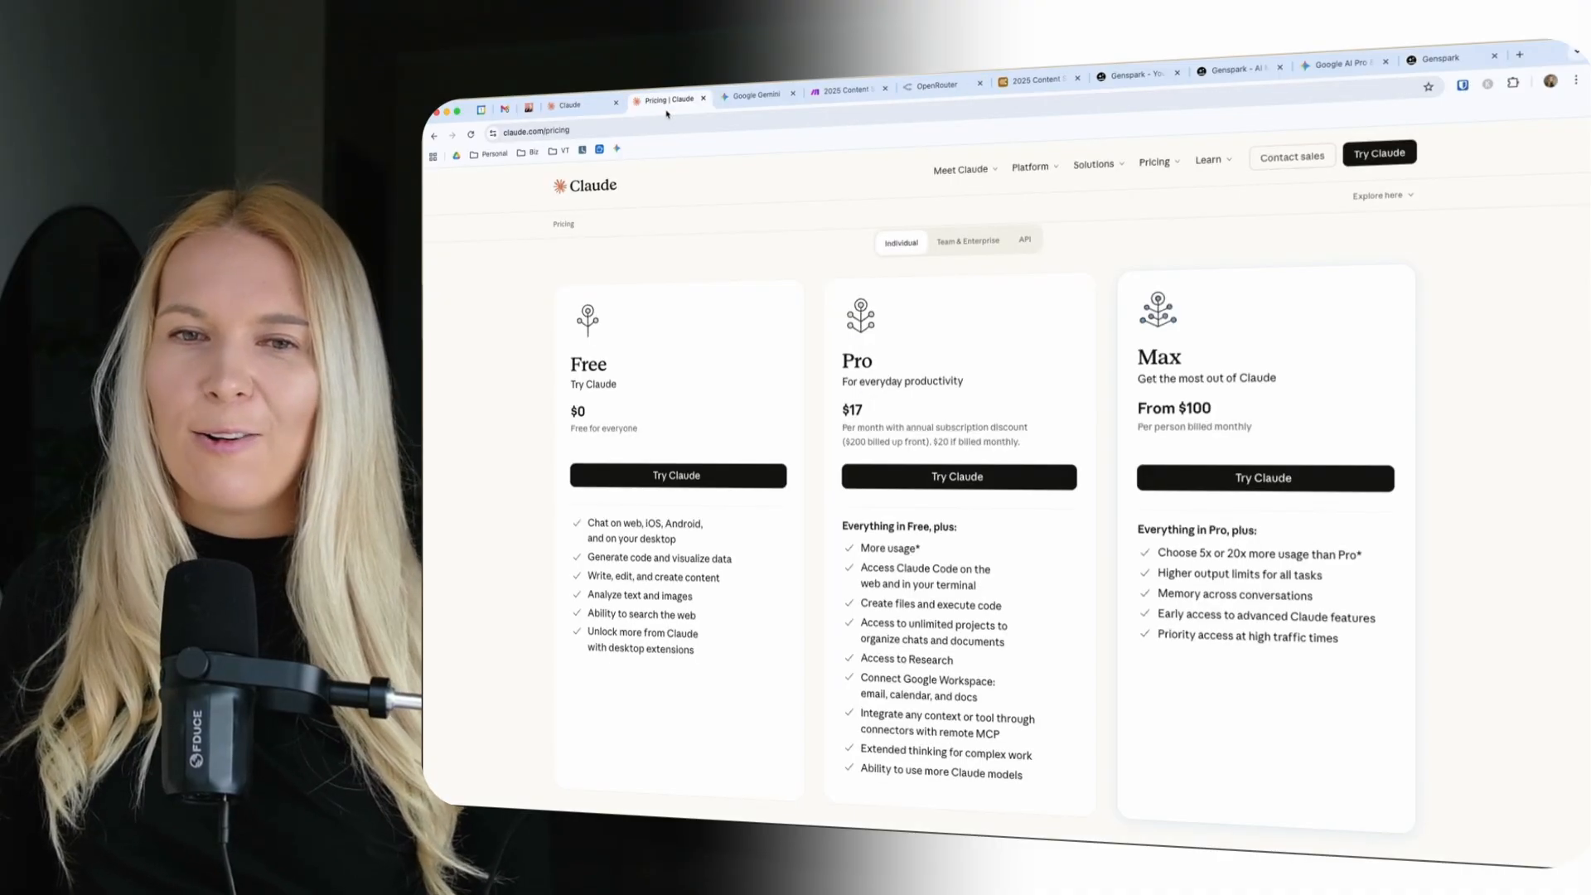
pyautogui.moveTo(764, 342)
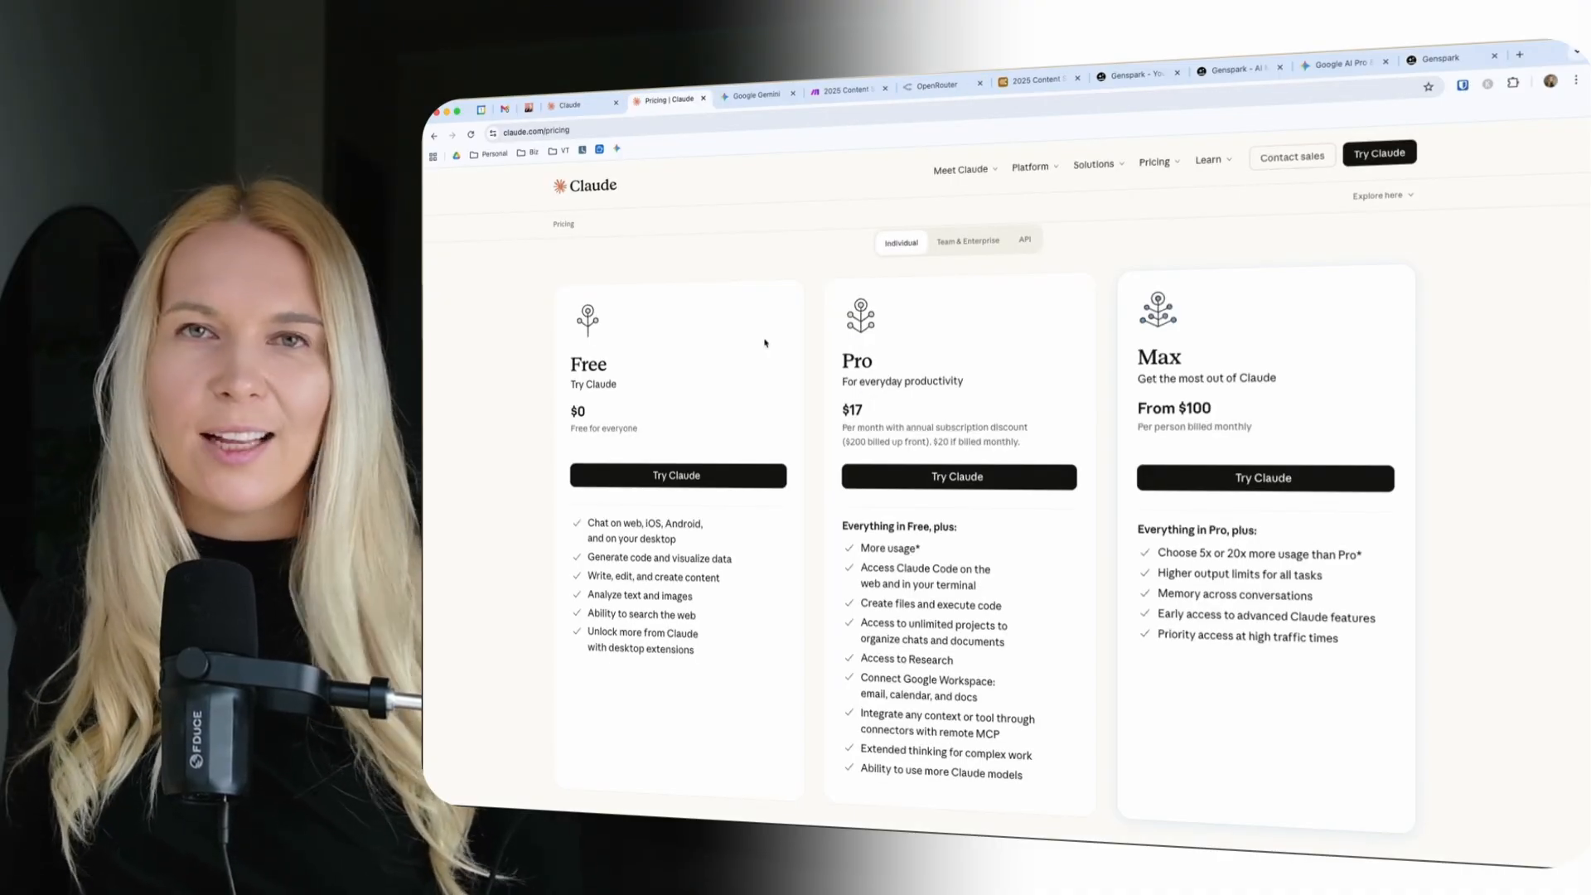